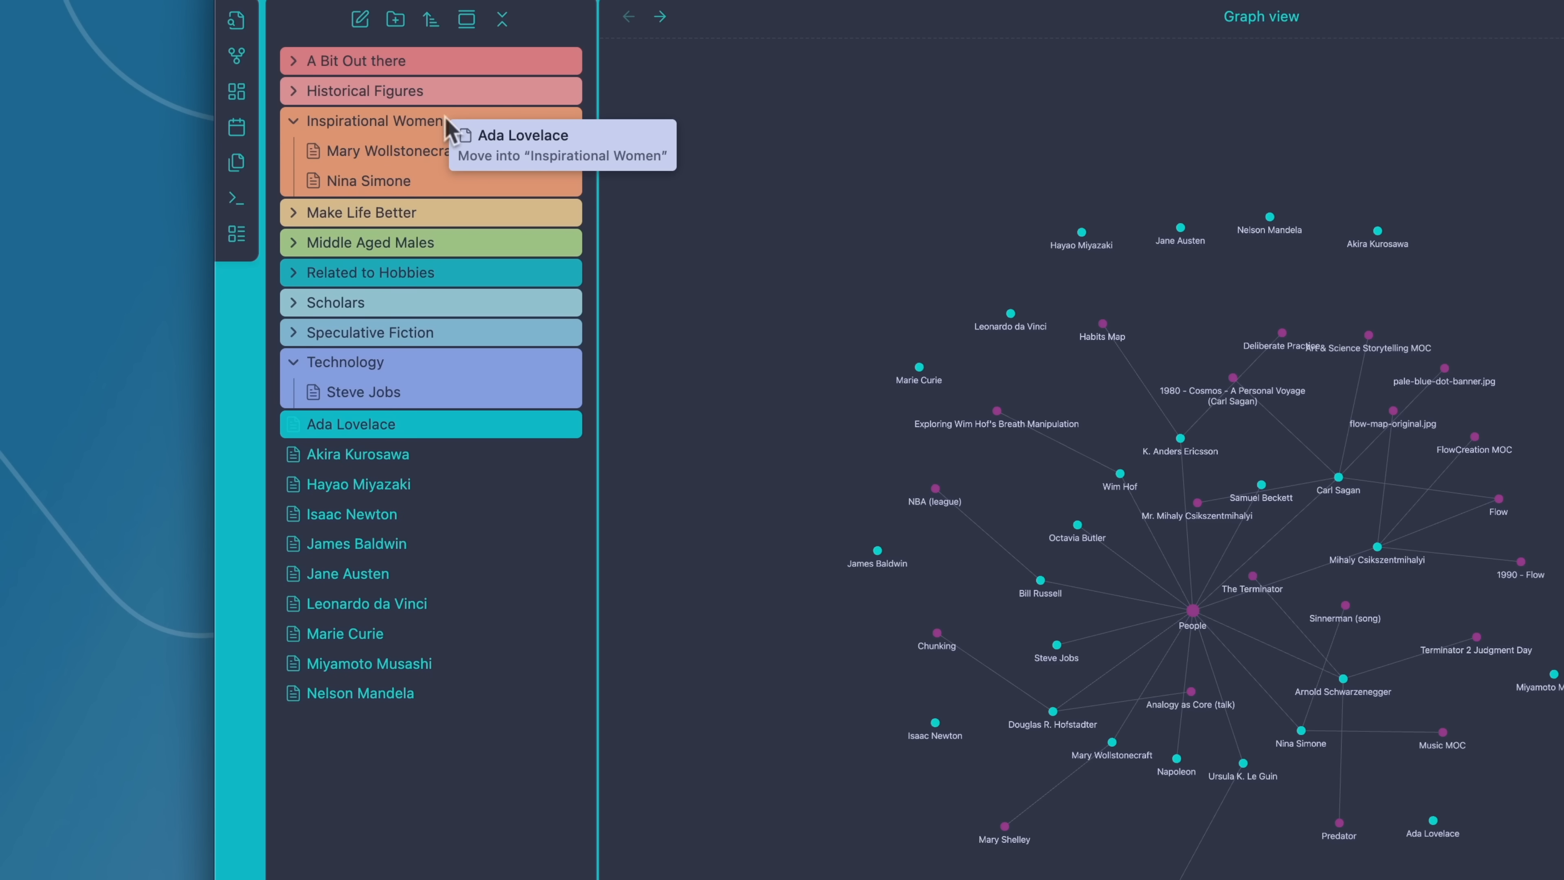
- Move the Ada Lovelace note into the Inspirational Women folder
left_click_drag(446, 128, 446, 312)
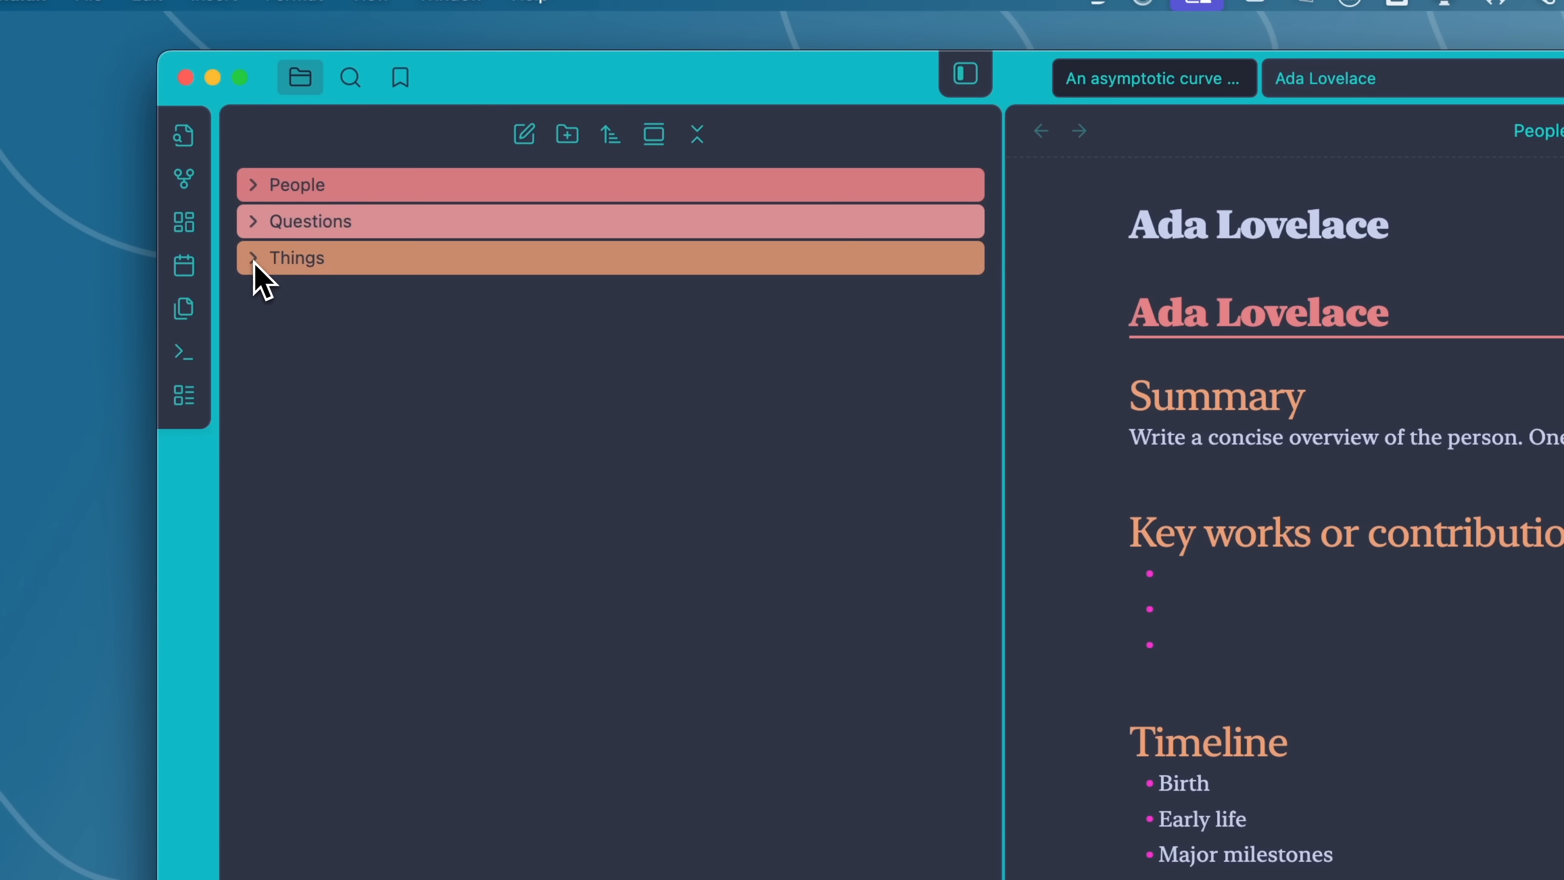
mouse_move(748, 409)
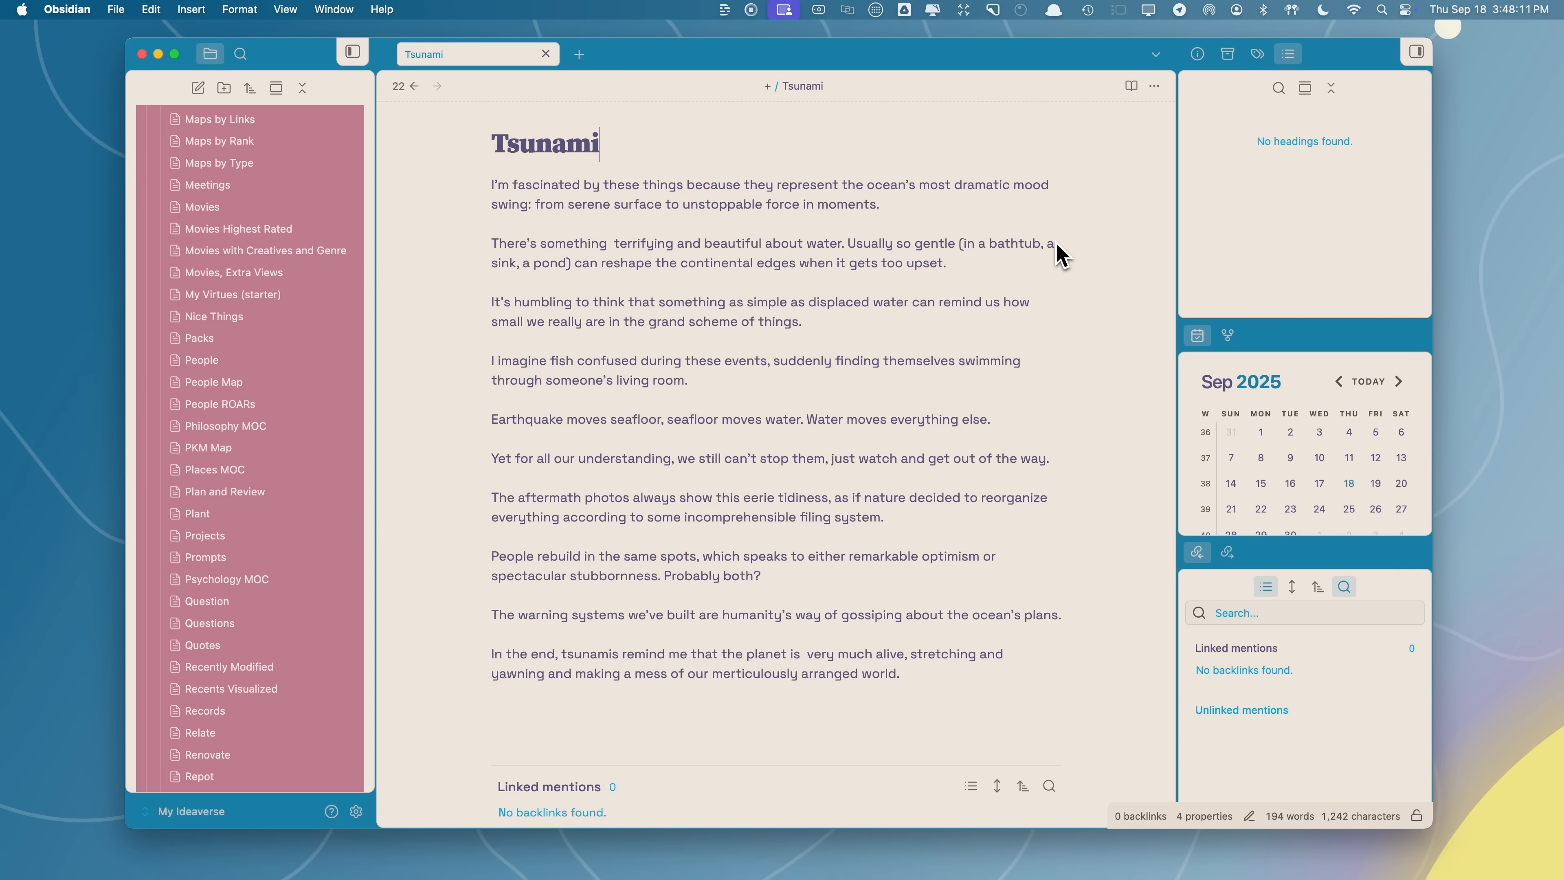
- Make the first paragraph of the Tsunami note bold via the Format menu and Cmd+B
right_click(768, 194)
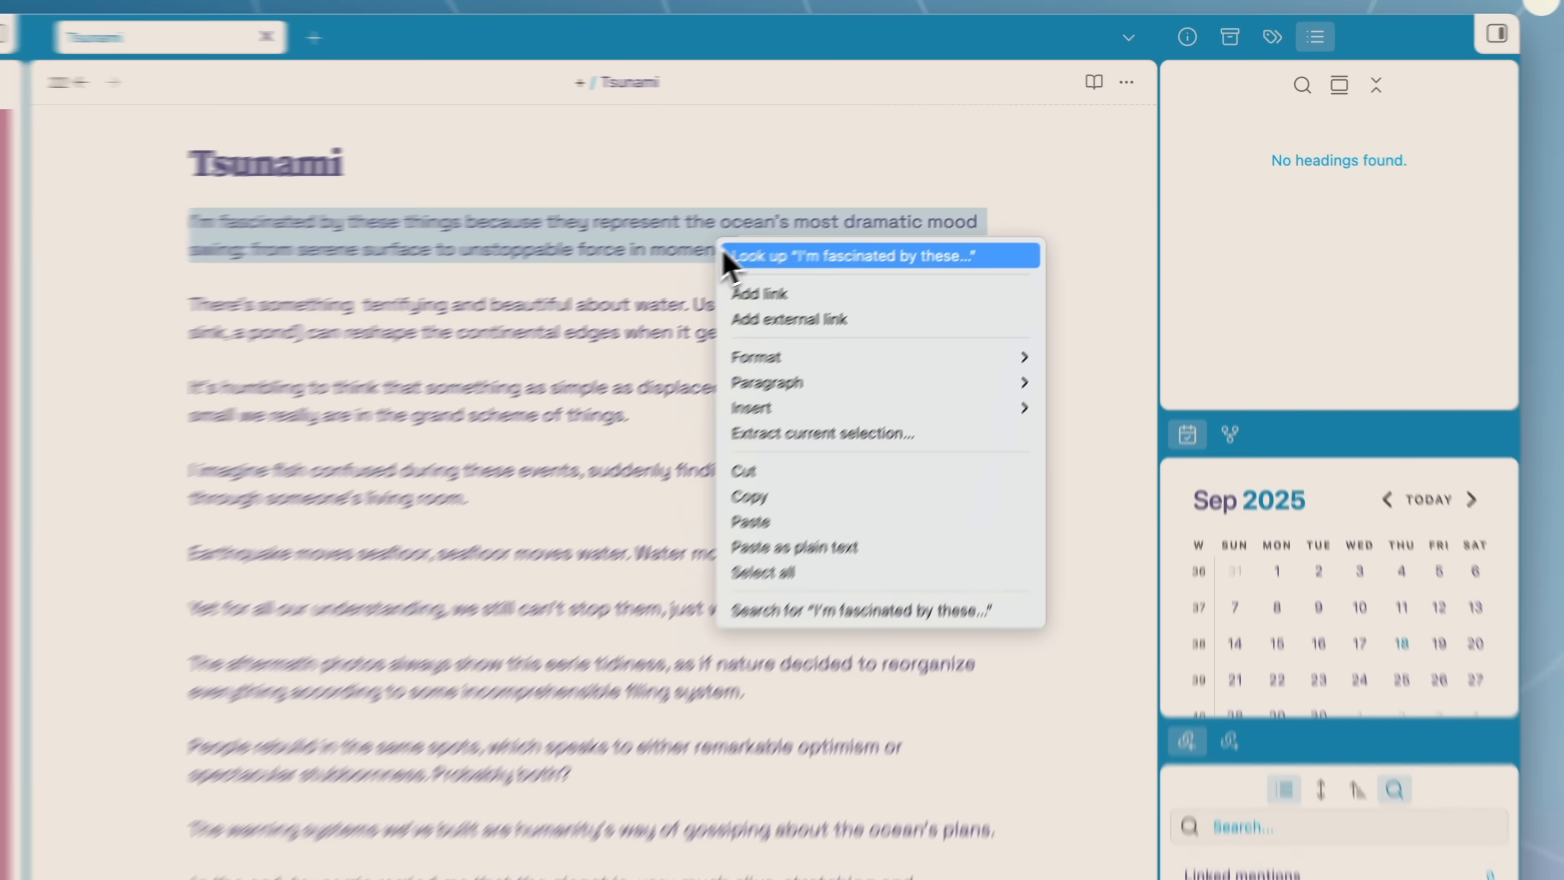
left_click(756, 356)
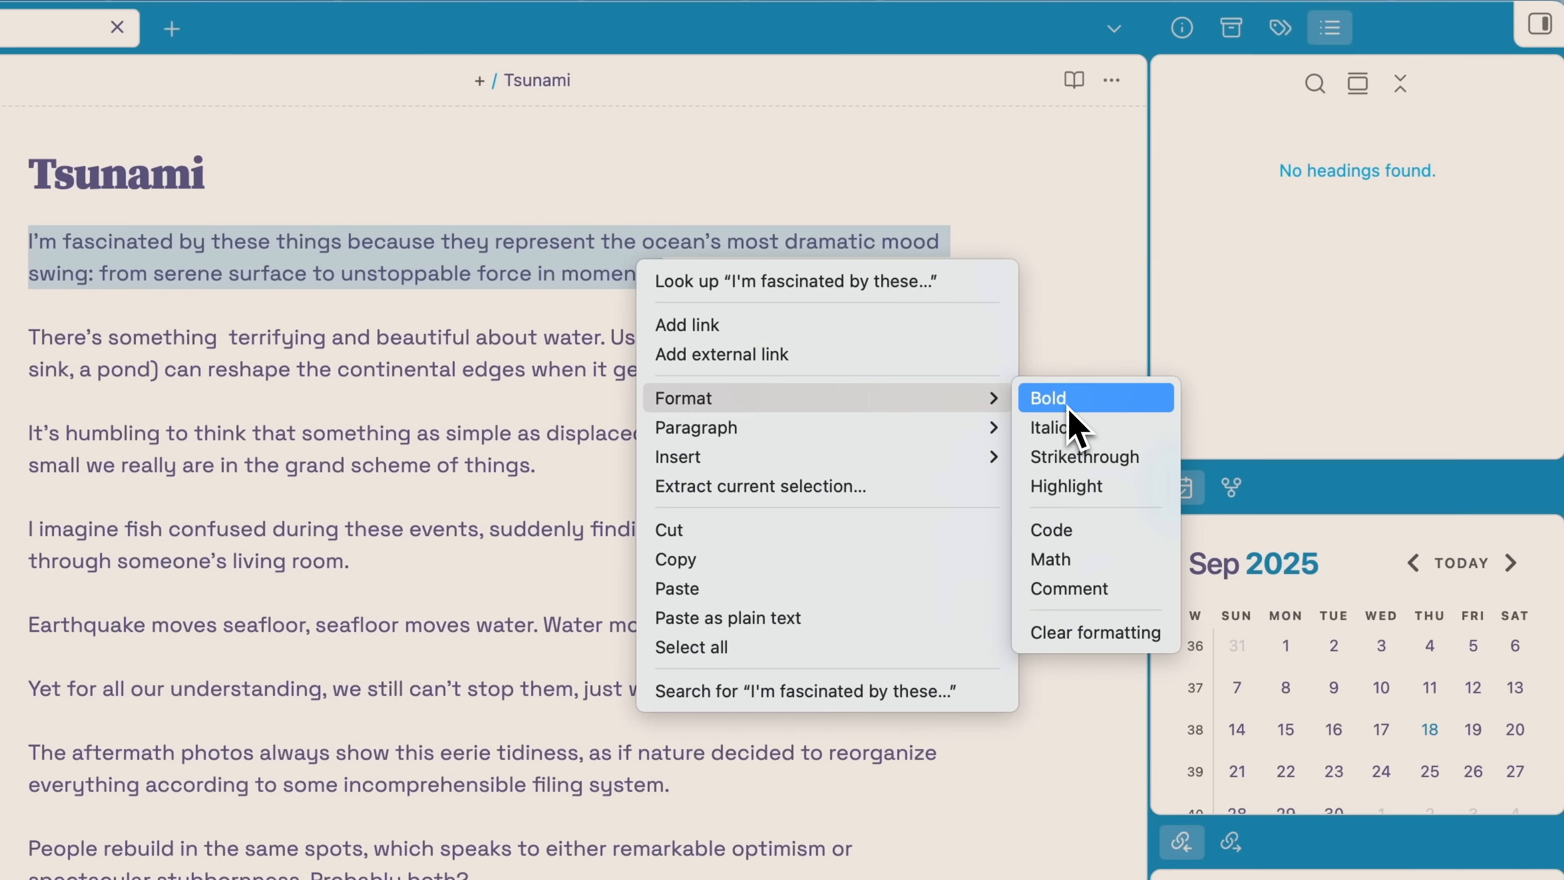
mouse_move(1085, 456)
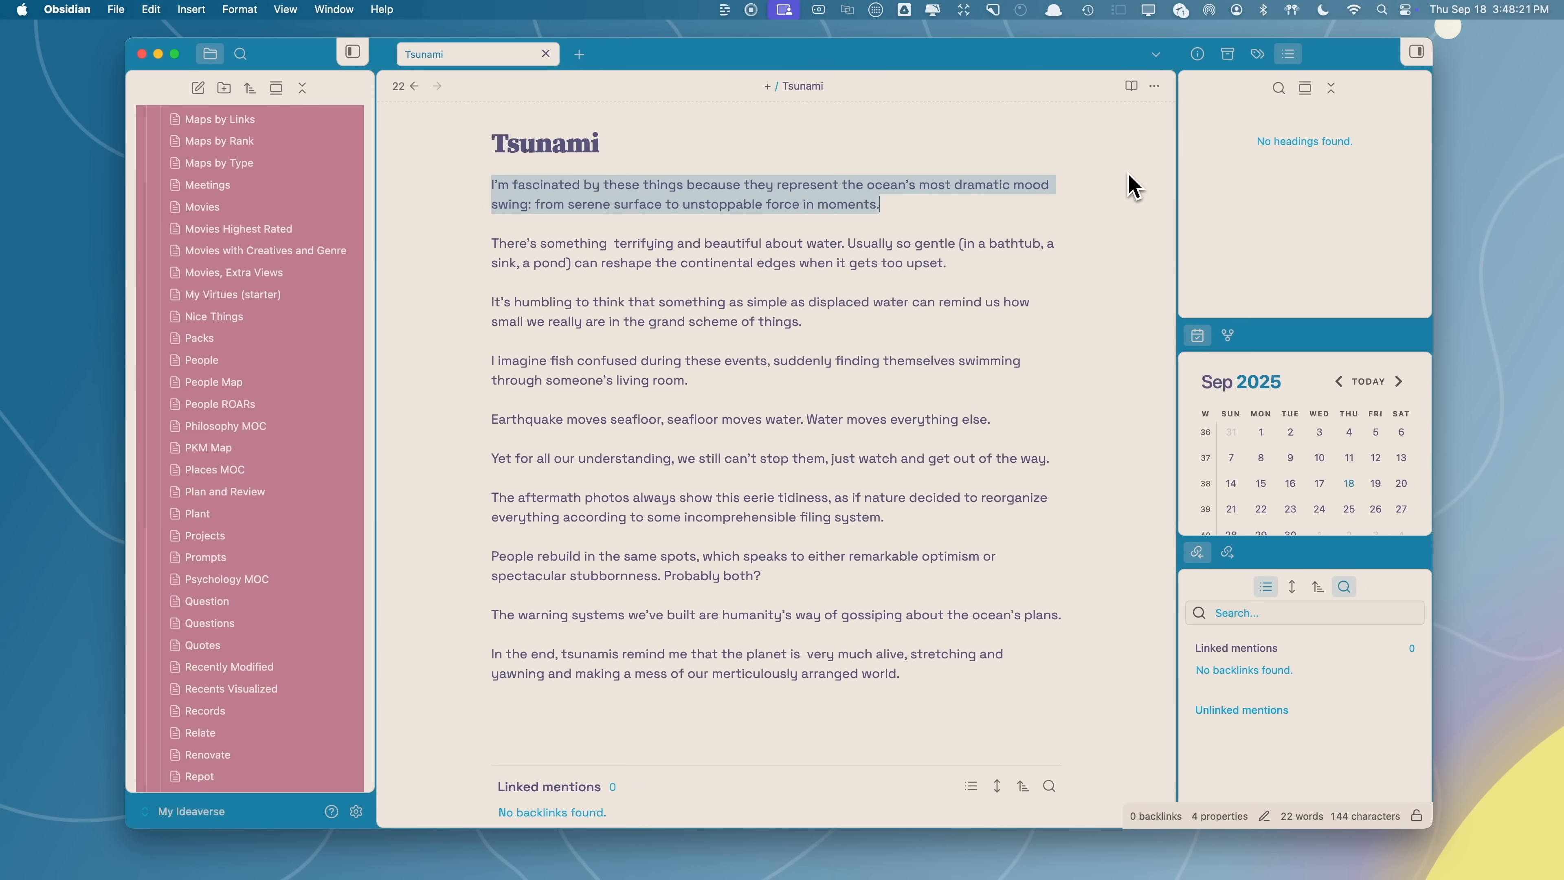
key("cmd+b")
type("##")
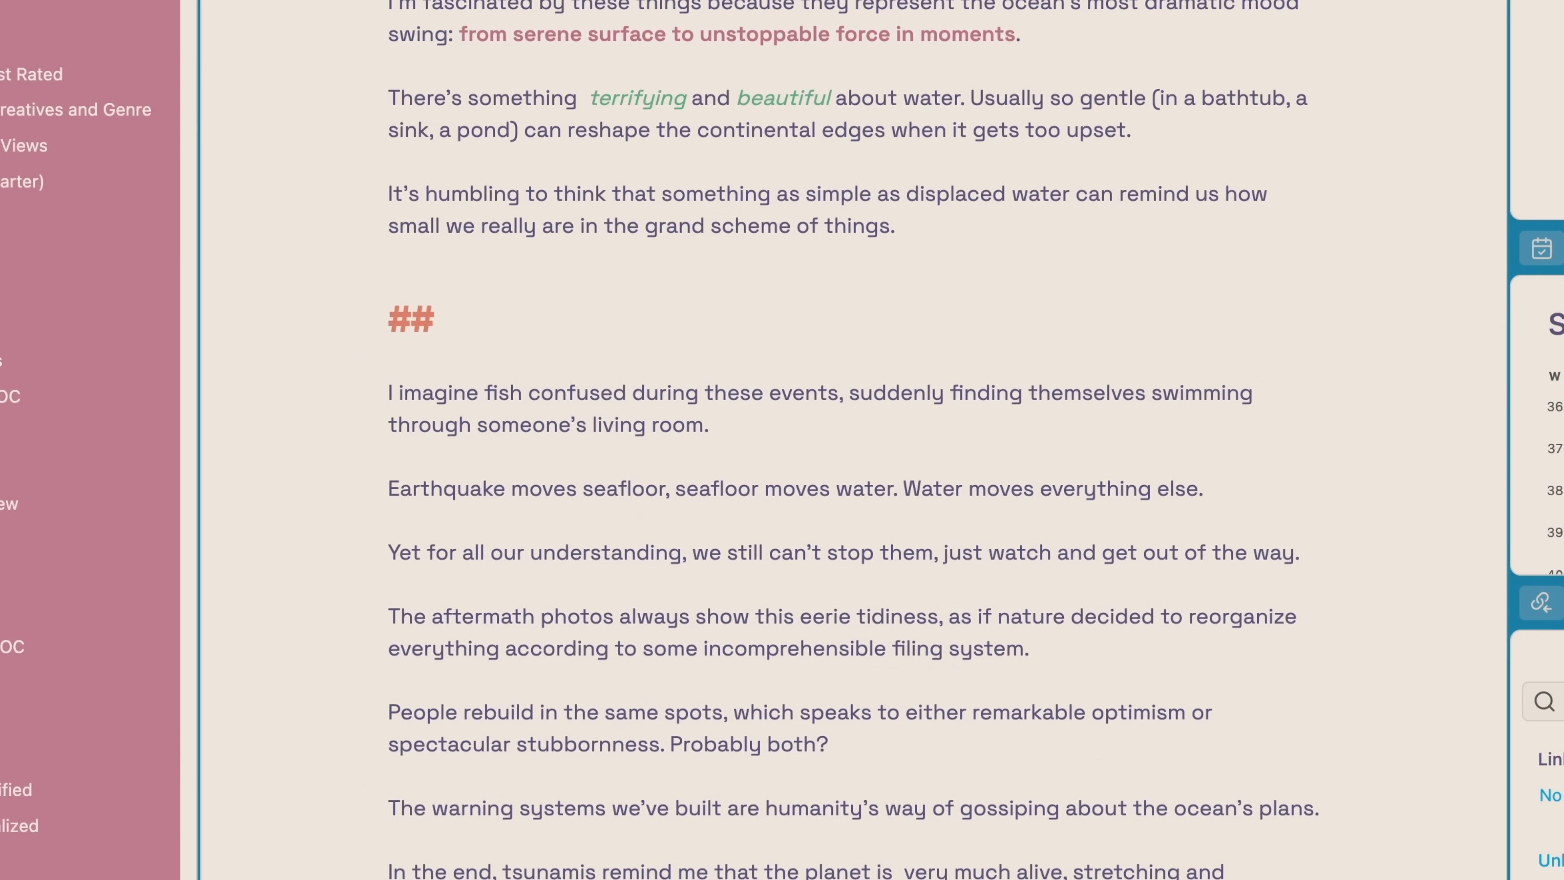
- Add the heading 'What they mean to the planet' and review the lists, checkboxes and code block below
type("What they mean to the planet")
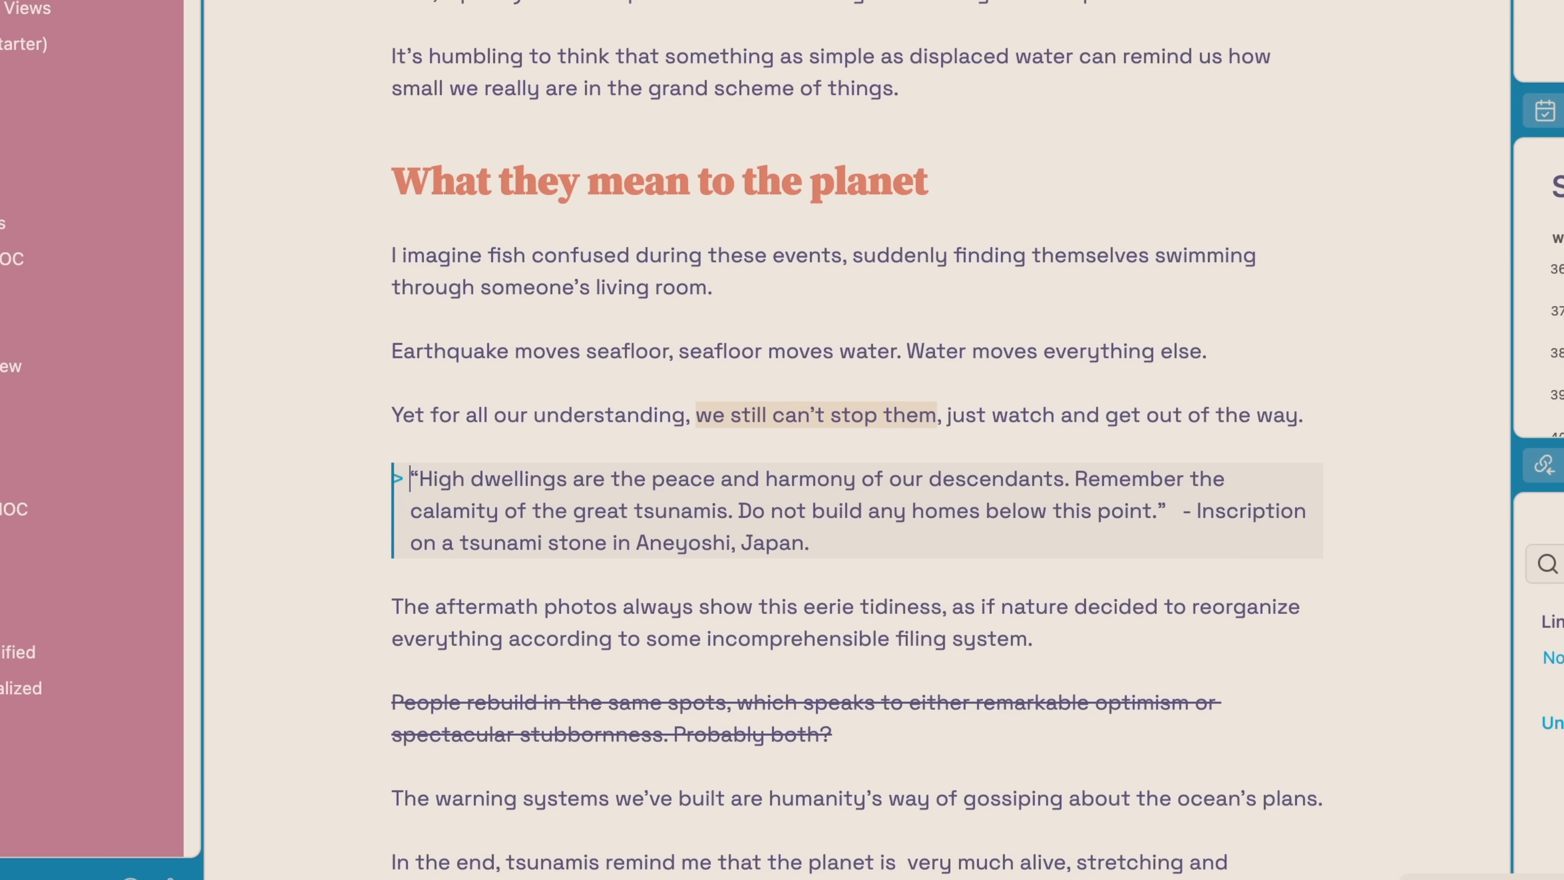
scroll("down", 3)
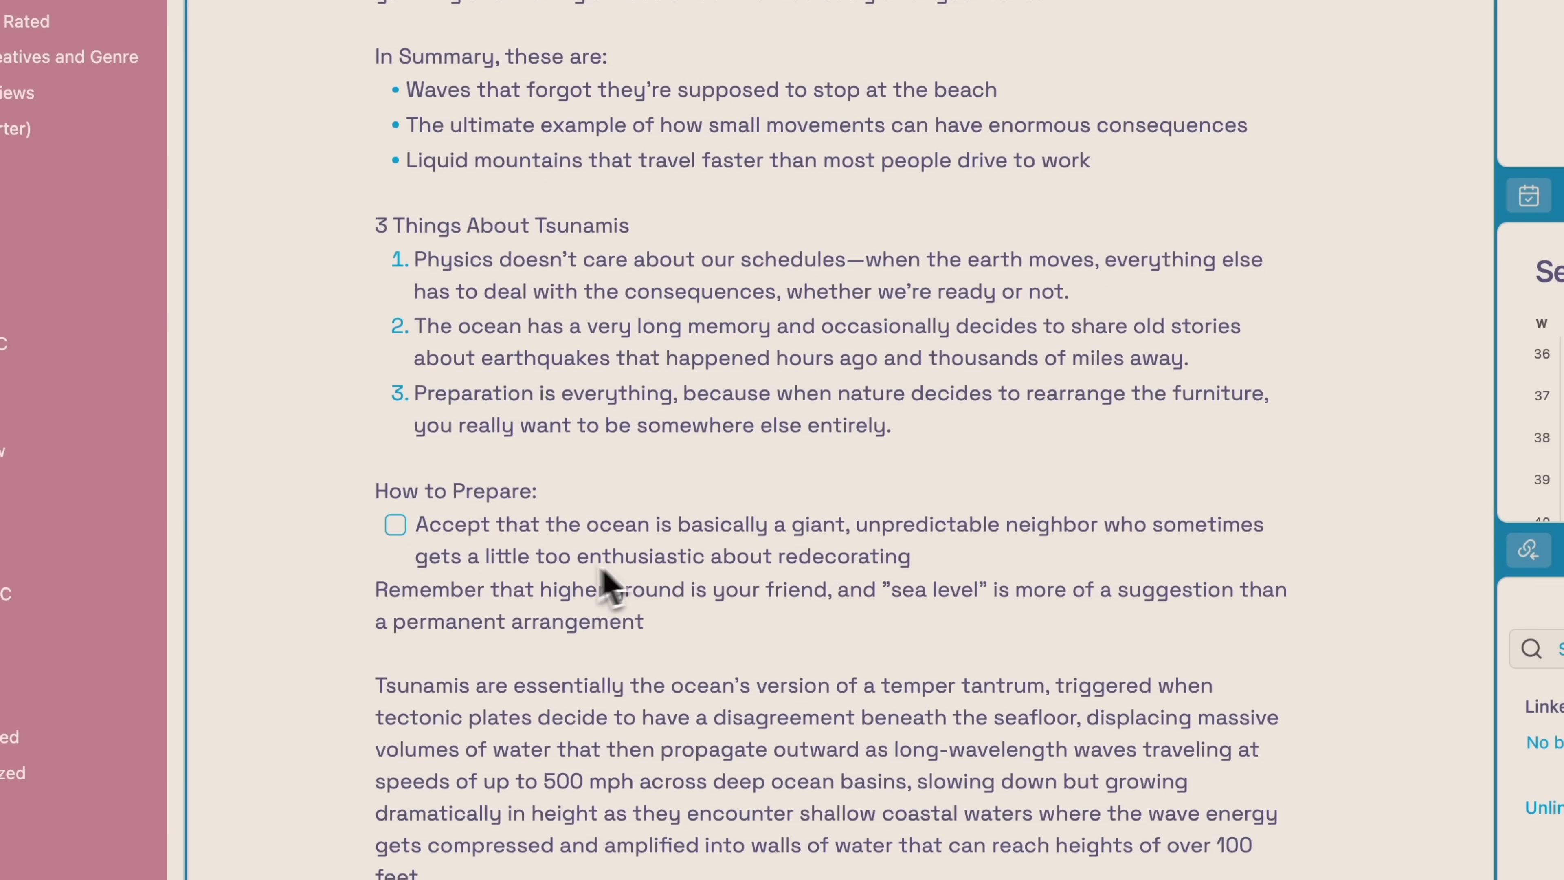
scroll("down", 3)
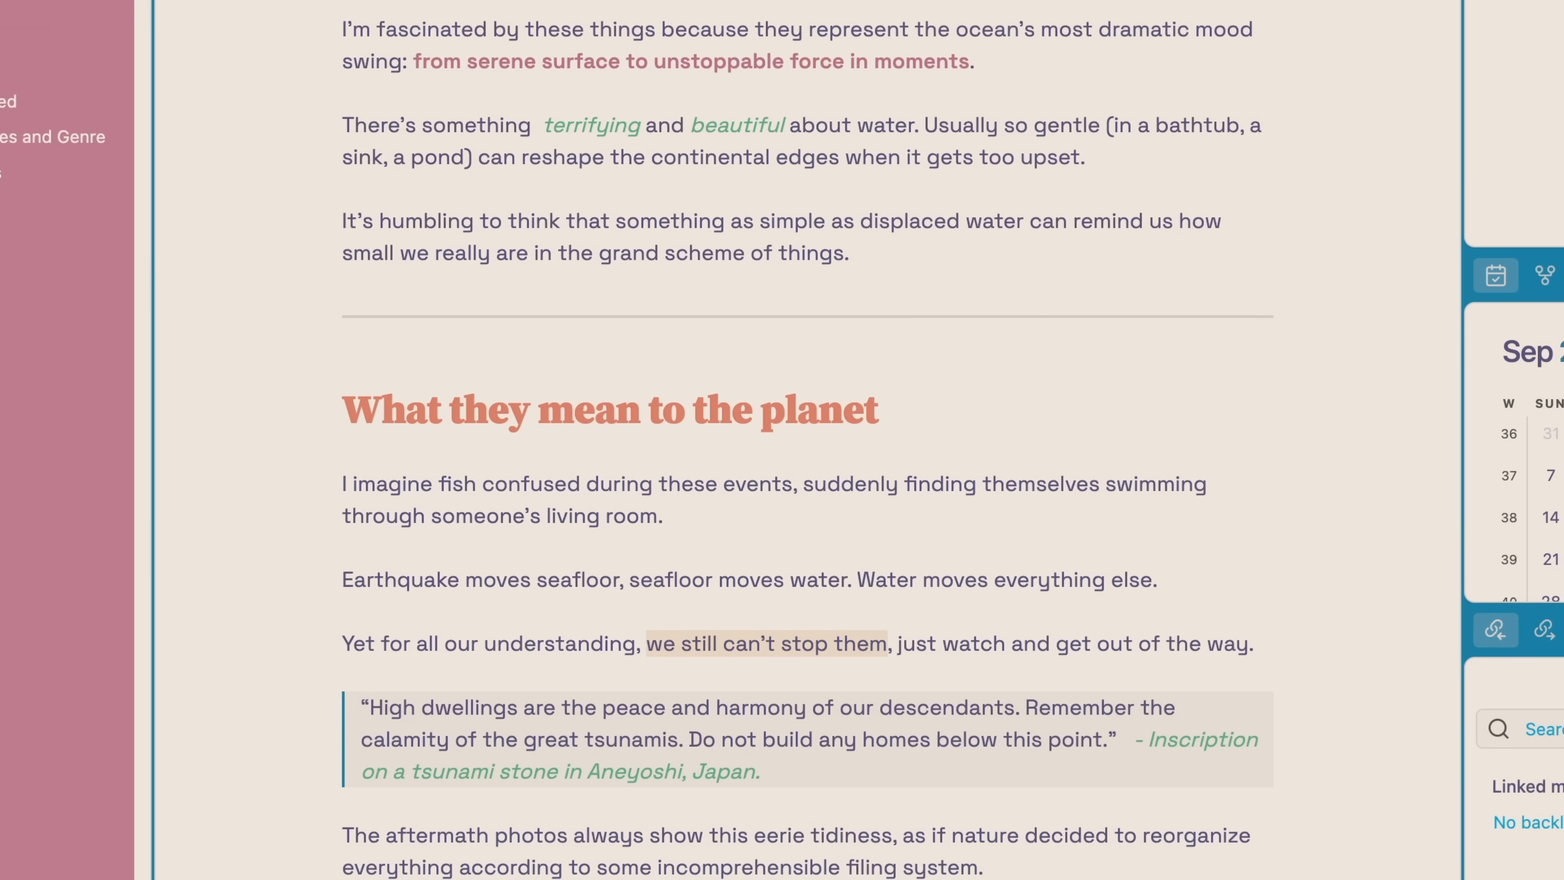
scroll("down", 3)
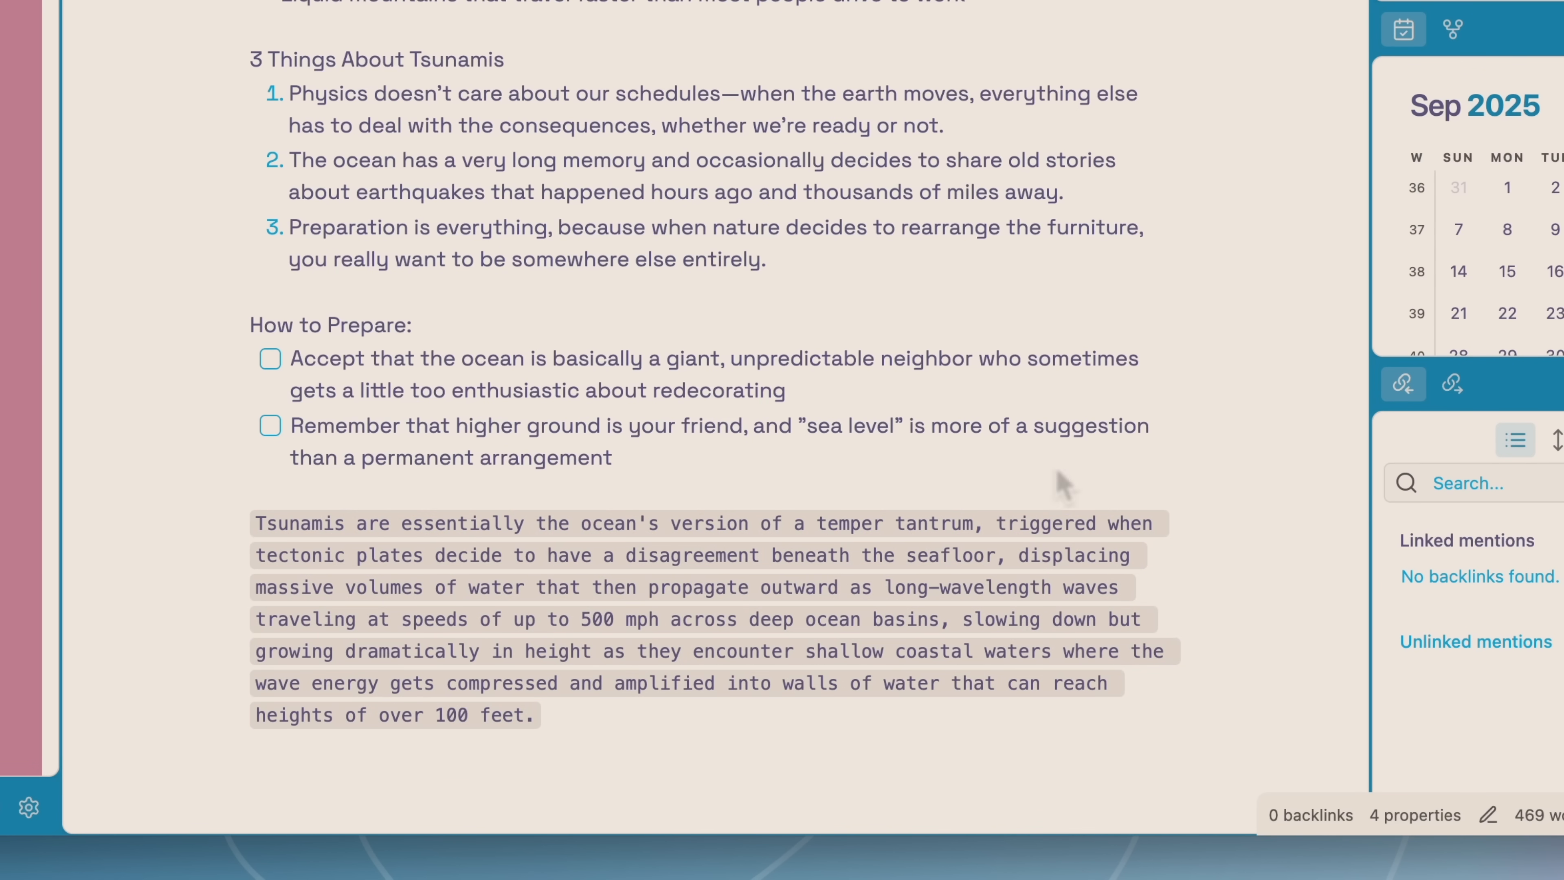
scroll("down", 3)
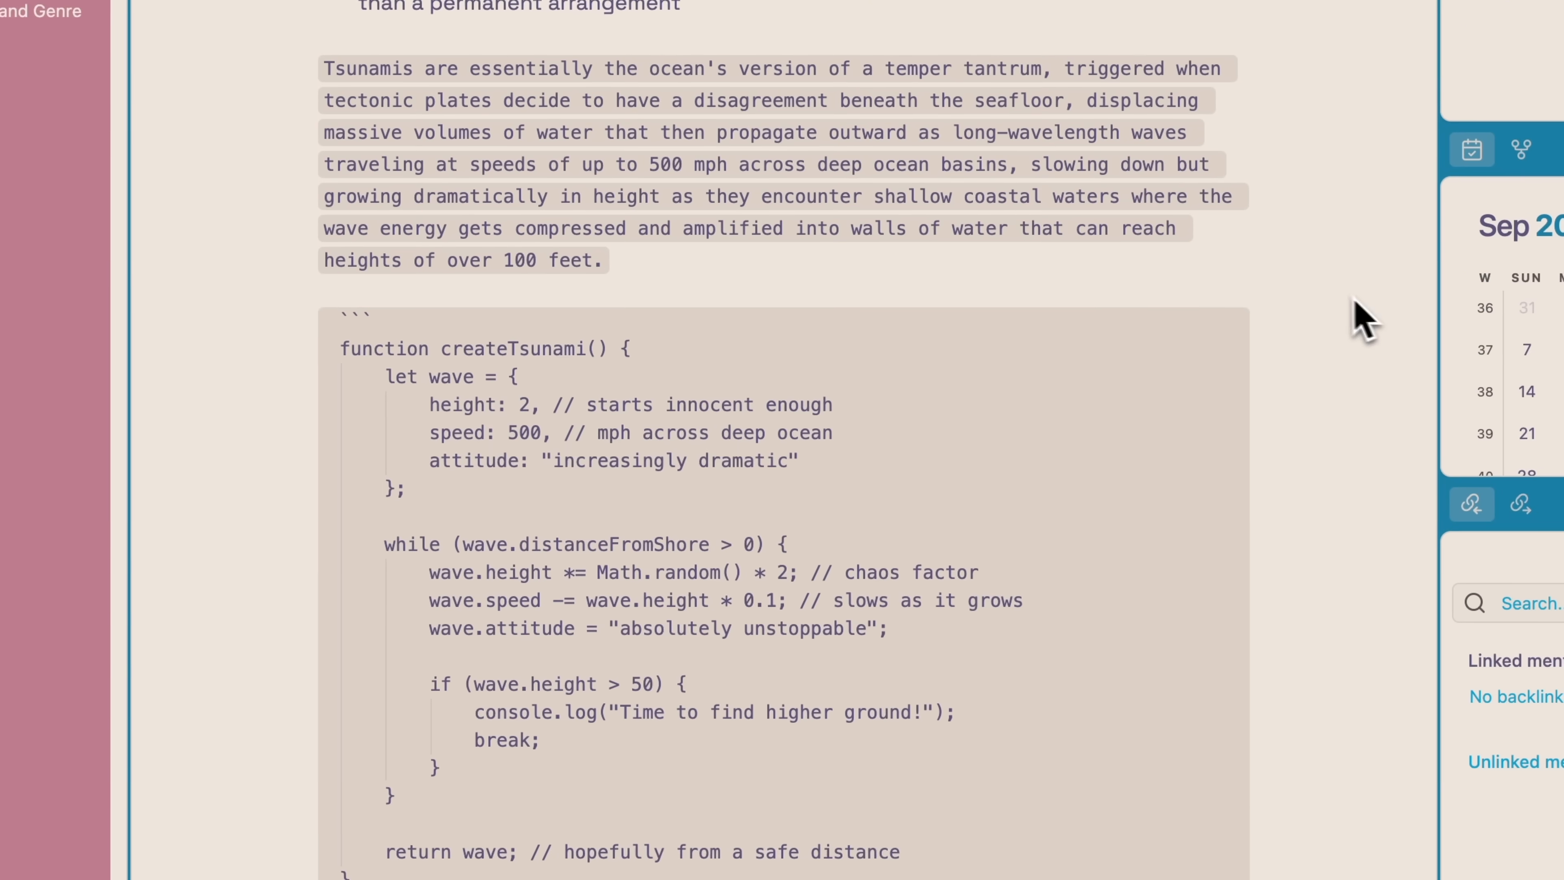
scroll("down", 3)
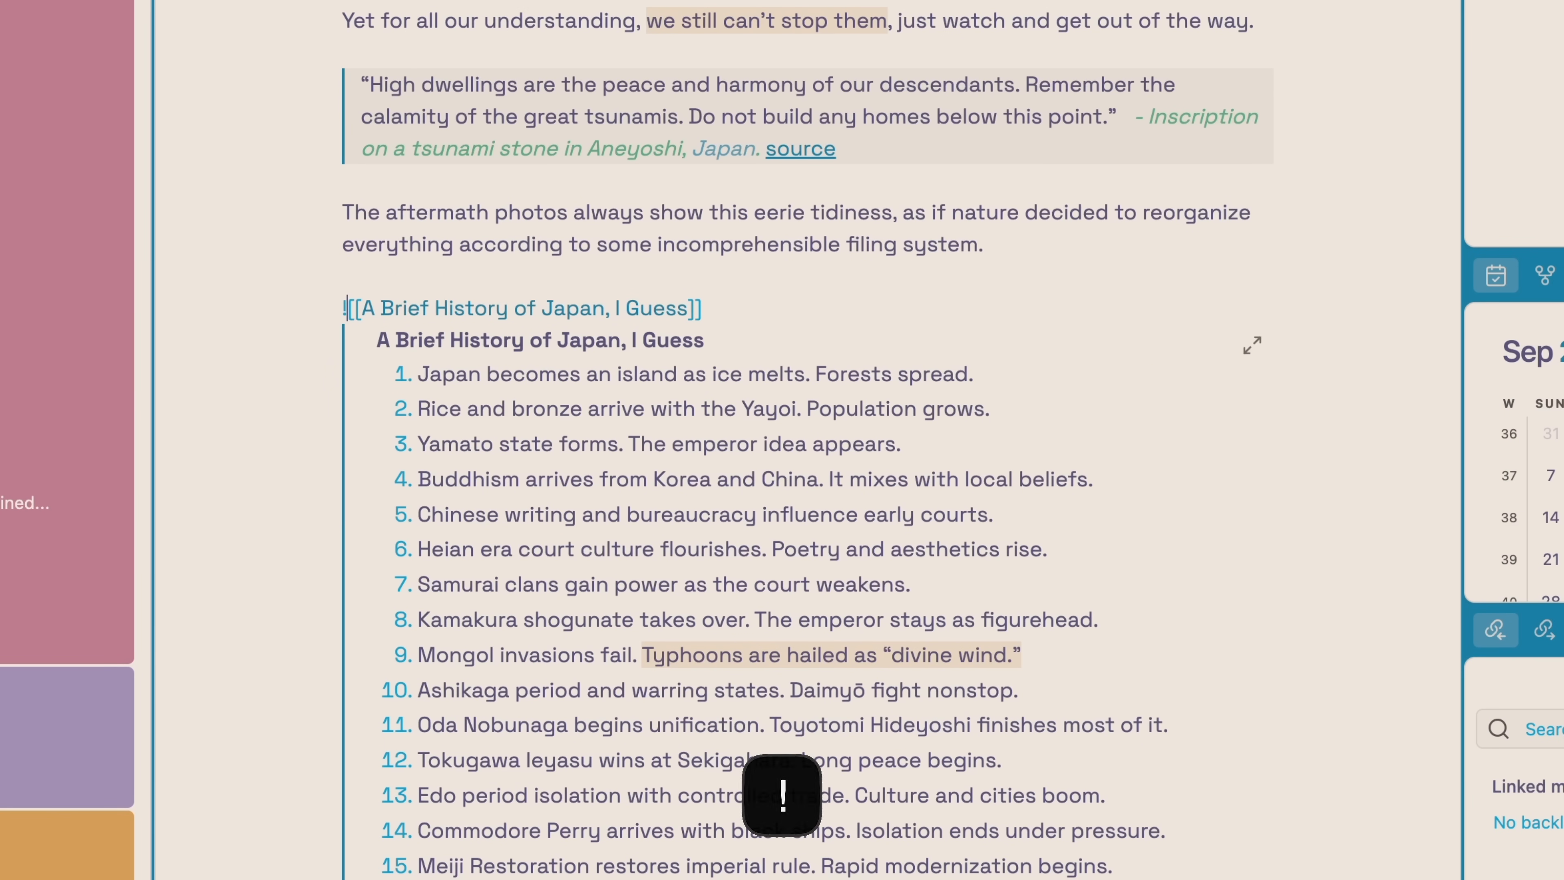
mouse_move(870, 488)
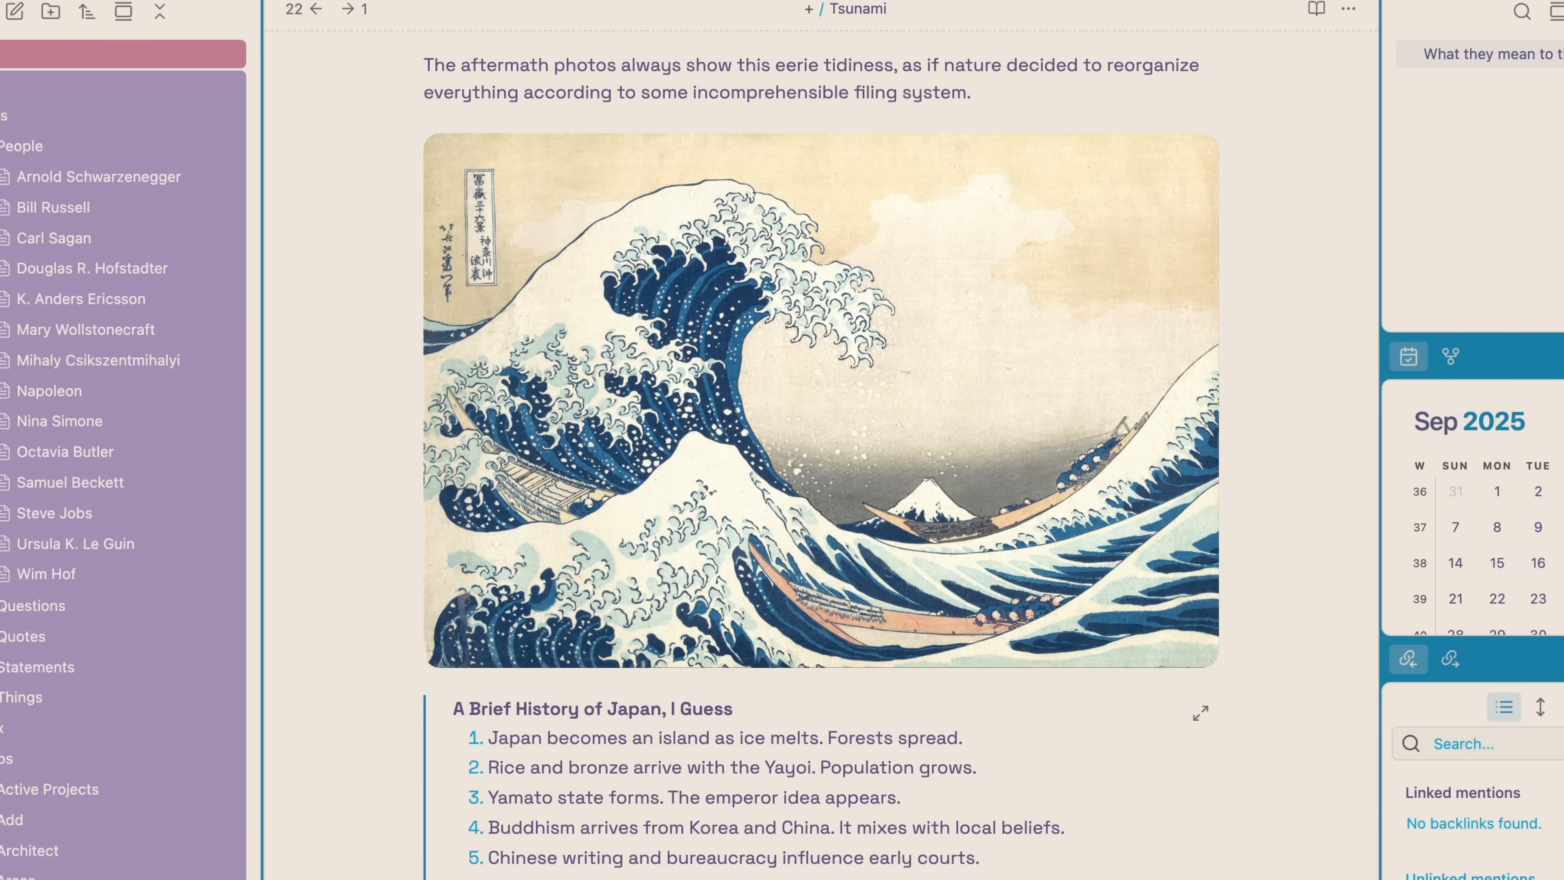
- Run a command from the palette to show the embedded painting and history note without sidebars
key("cmd+p")
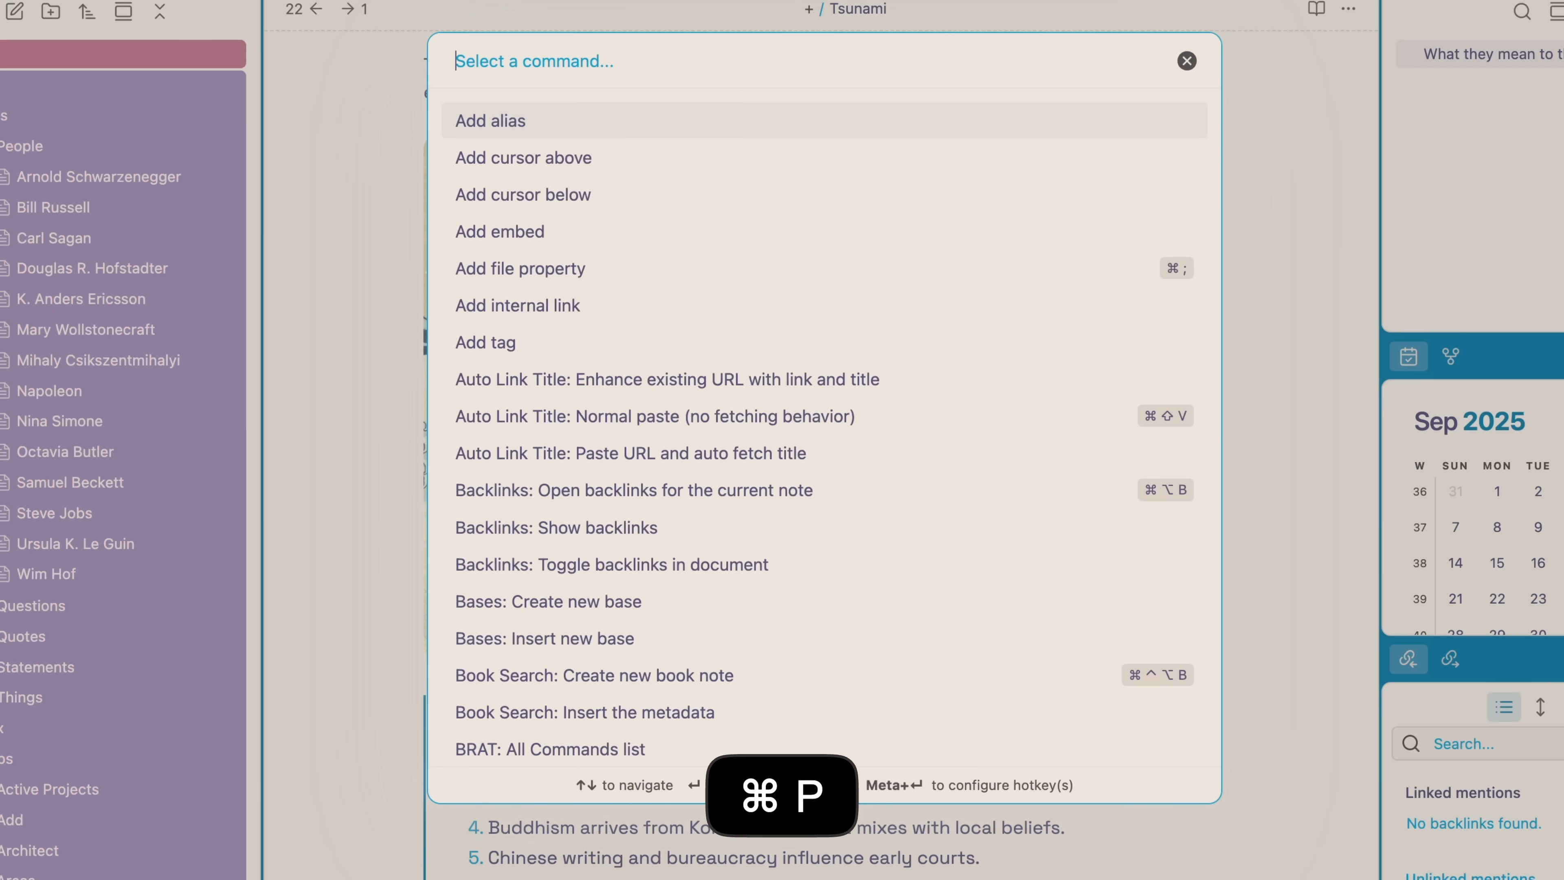
type("qu")
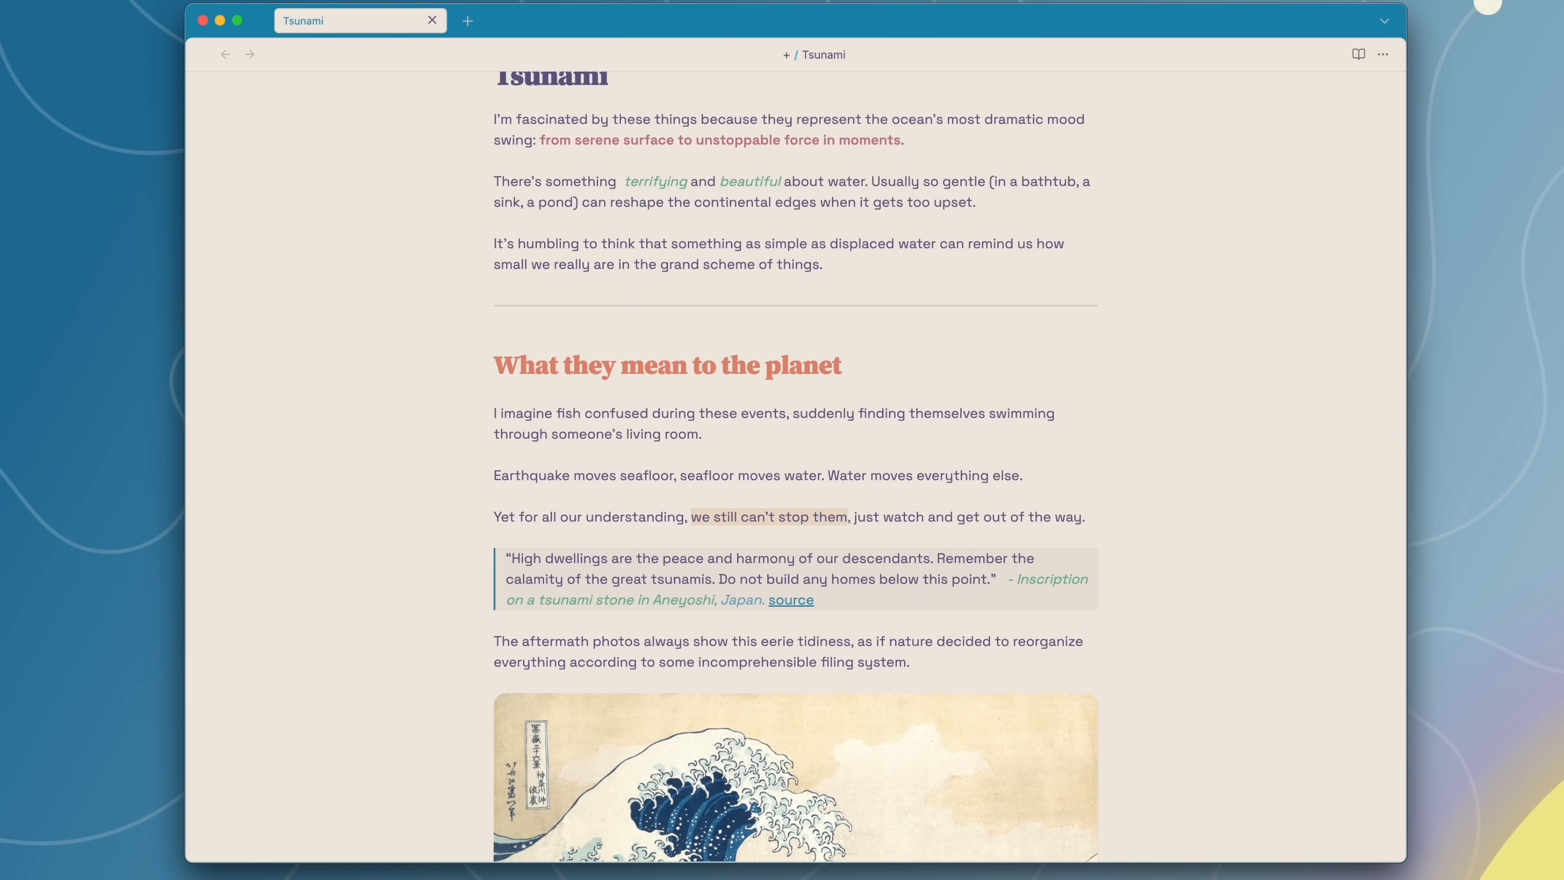
scroll("down", 3)
type("Ale")
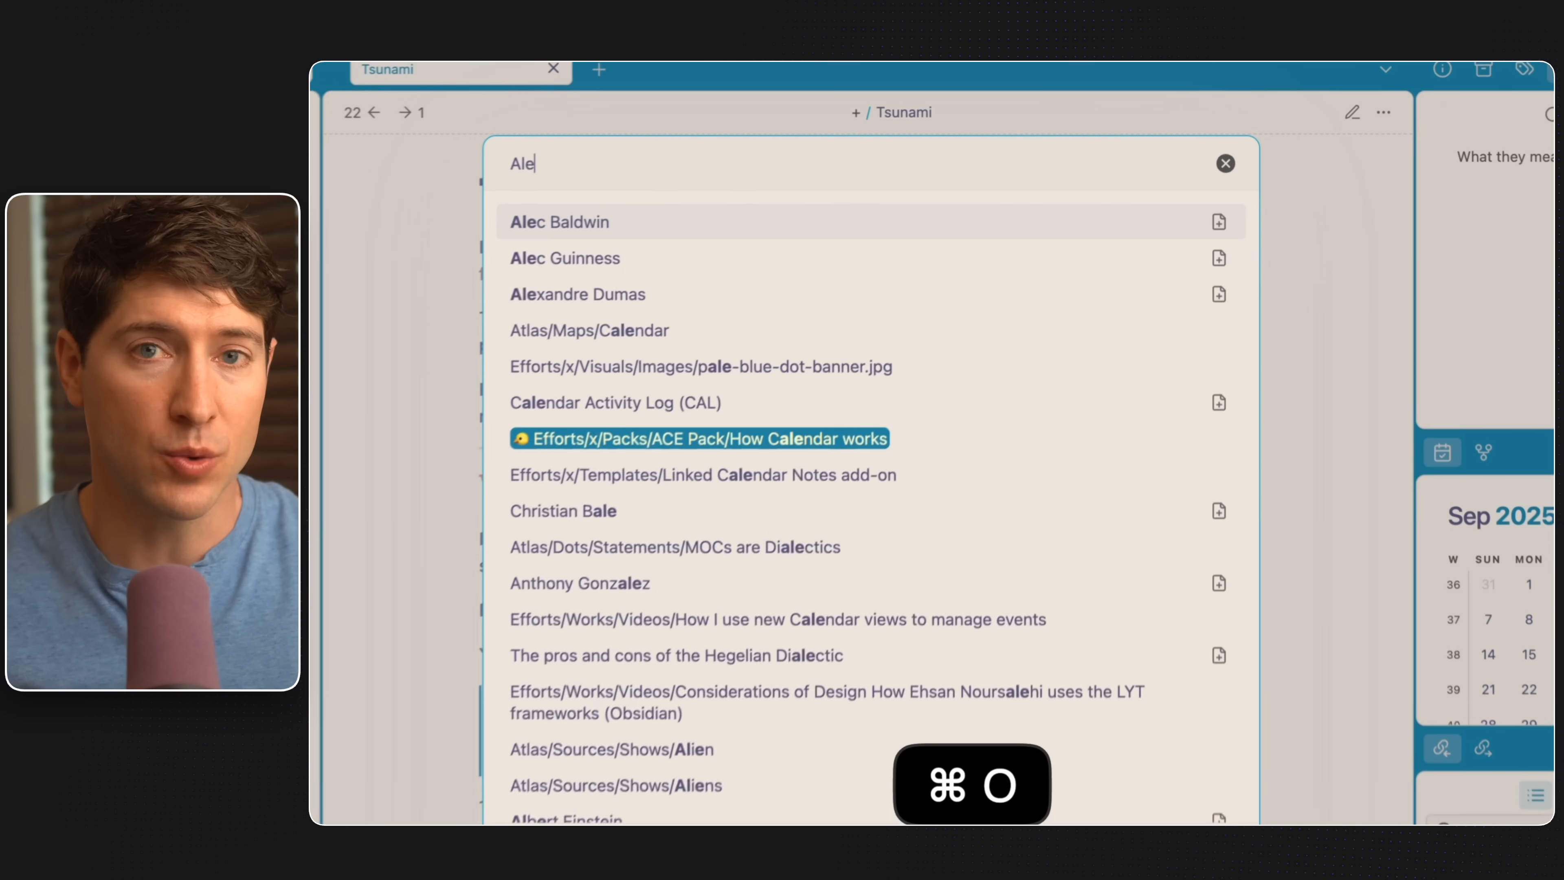
- Open the Defining a habit note from the Things folder
key("Escape")
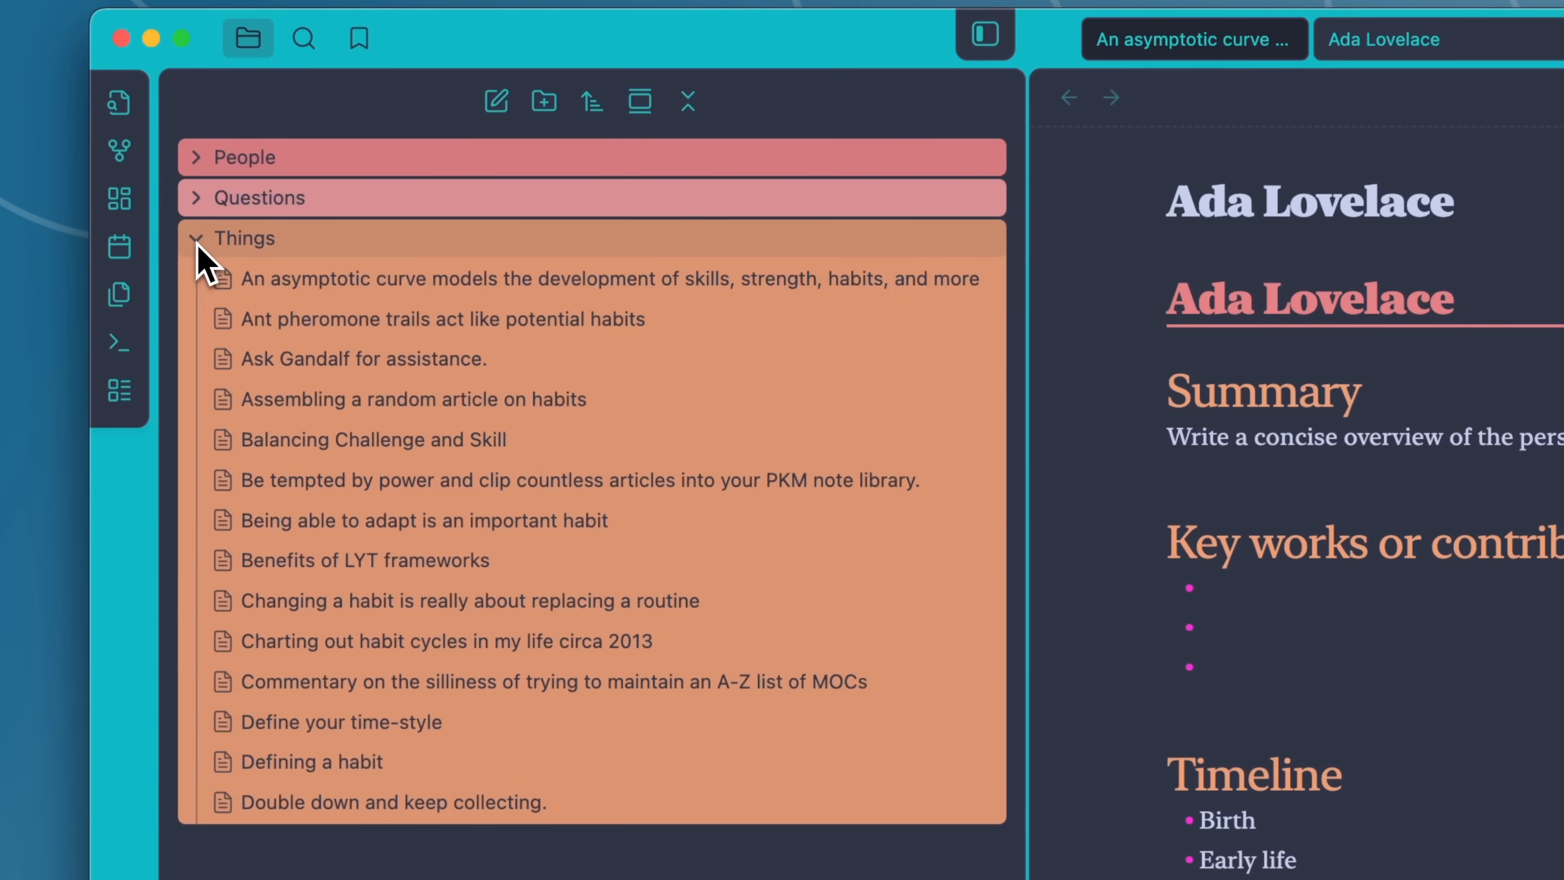
left_click(237, 237)
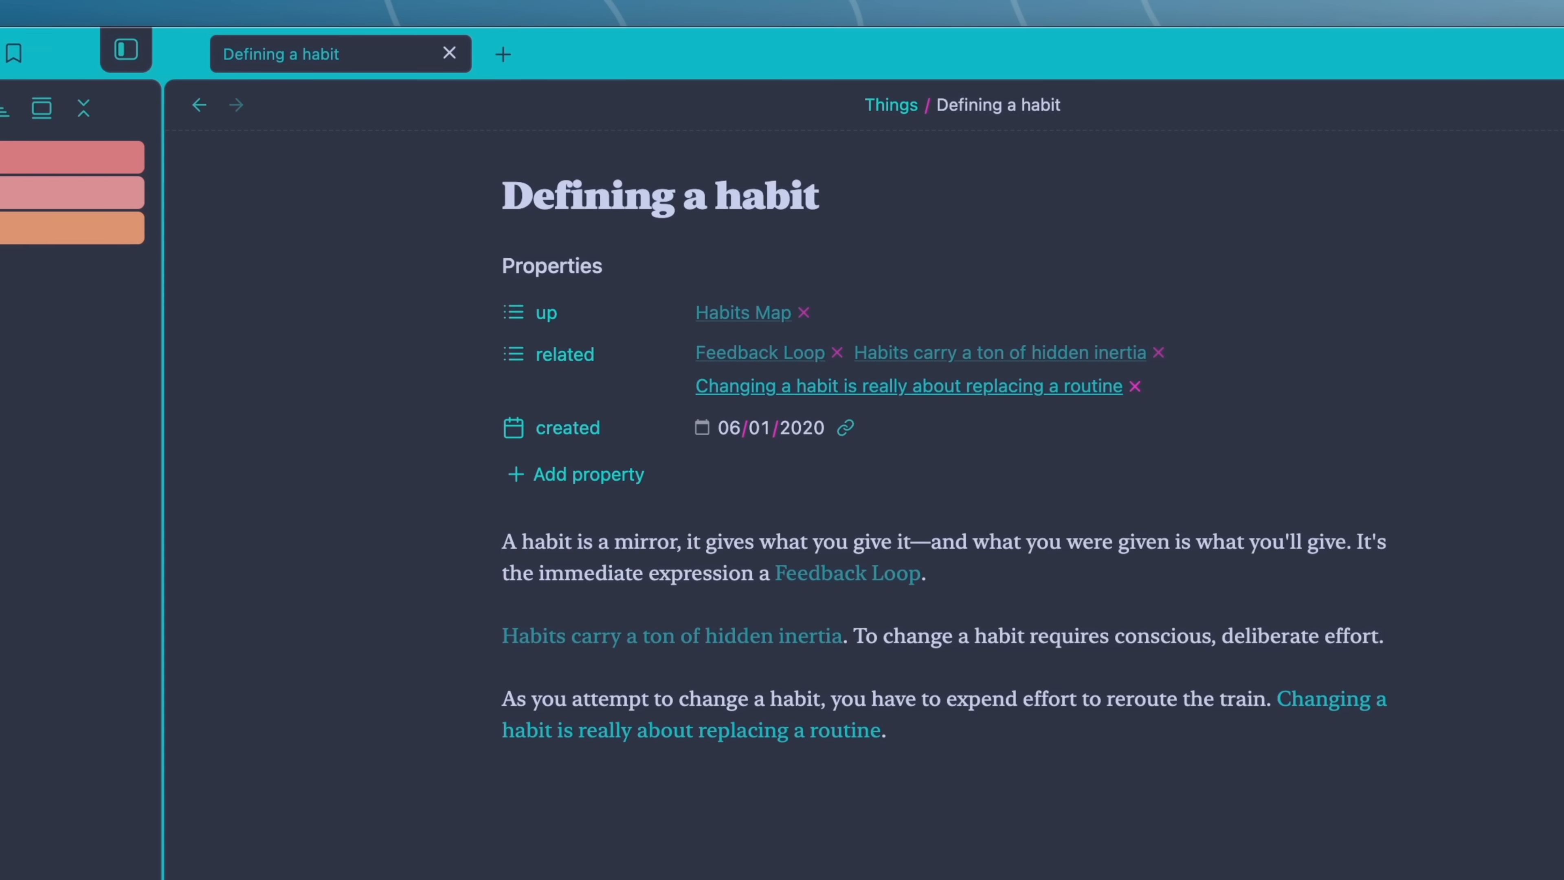
left_click(909, 387)
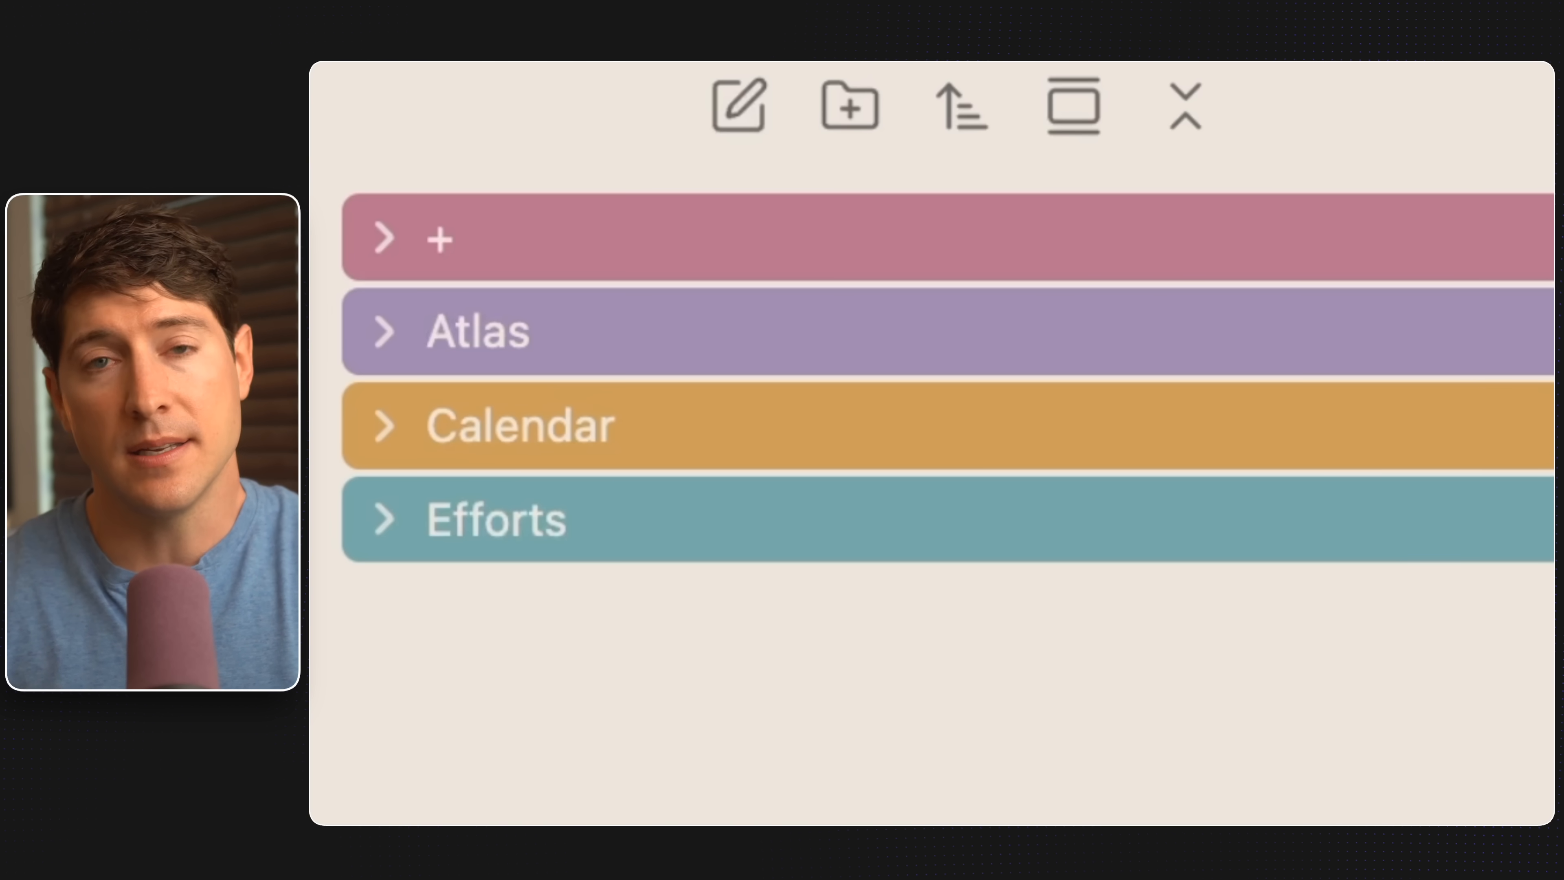
- Switch between the Atlas and Calendar notes and use the more-options menu on the Mihaly Csikszentmihalyi note
left_click(477, 331)
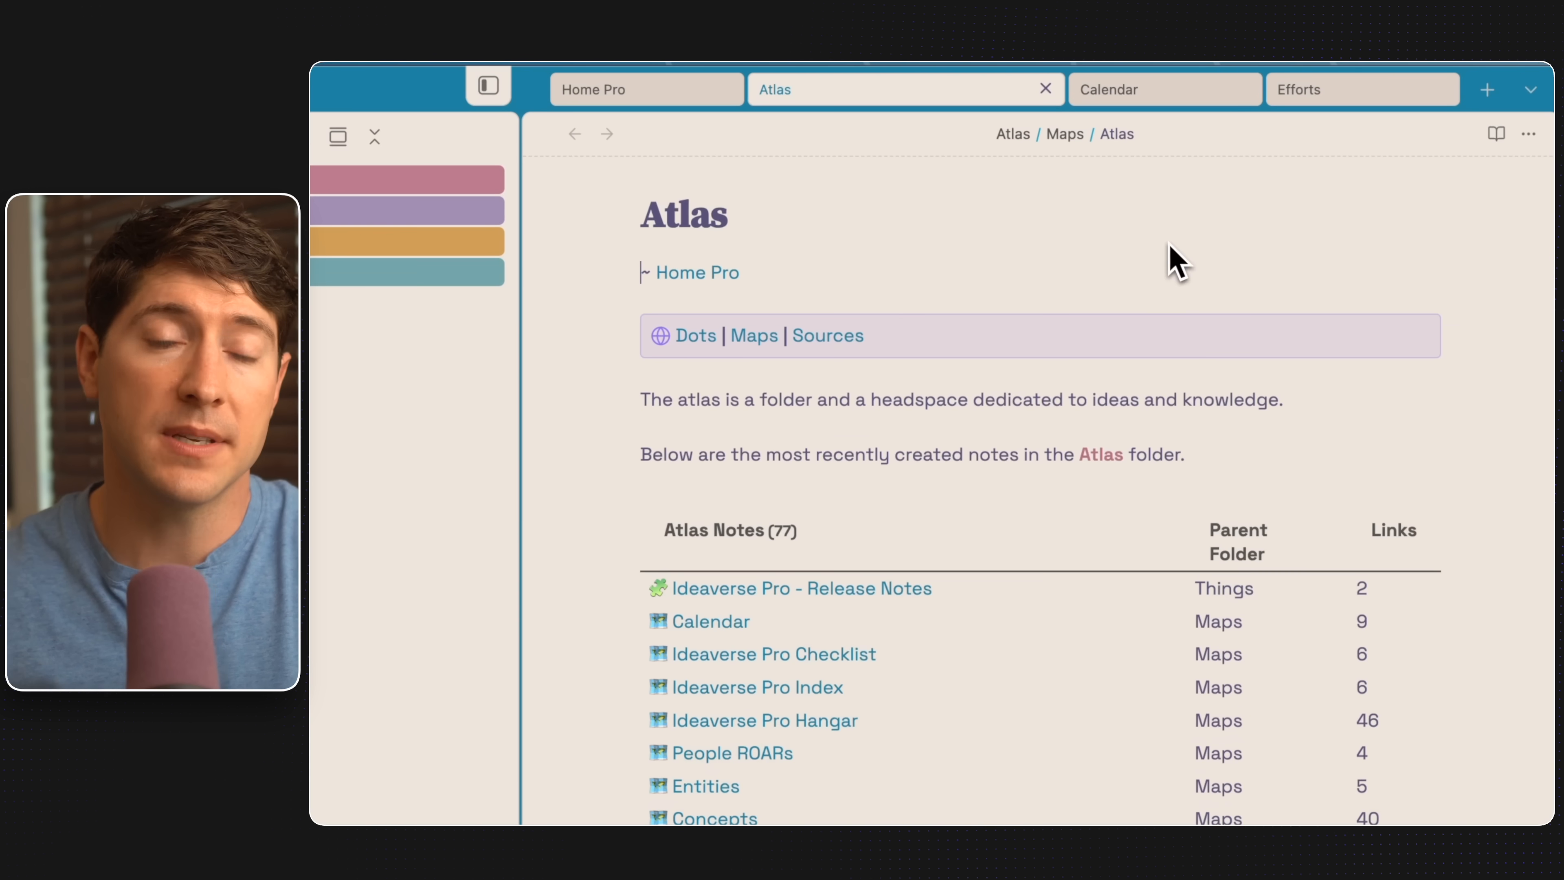
left_click(1107, 89)
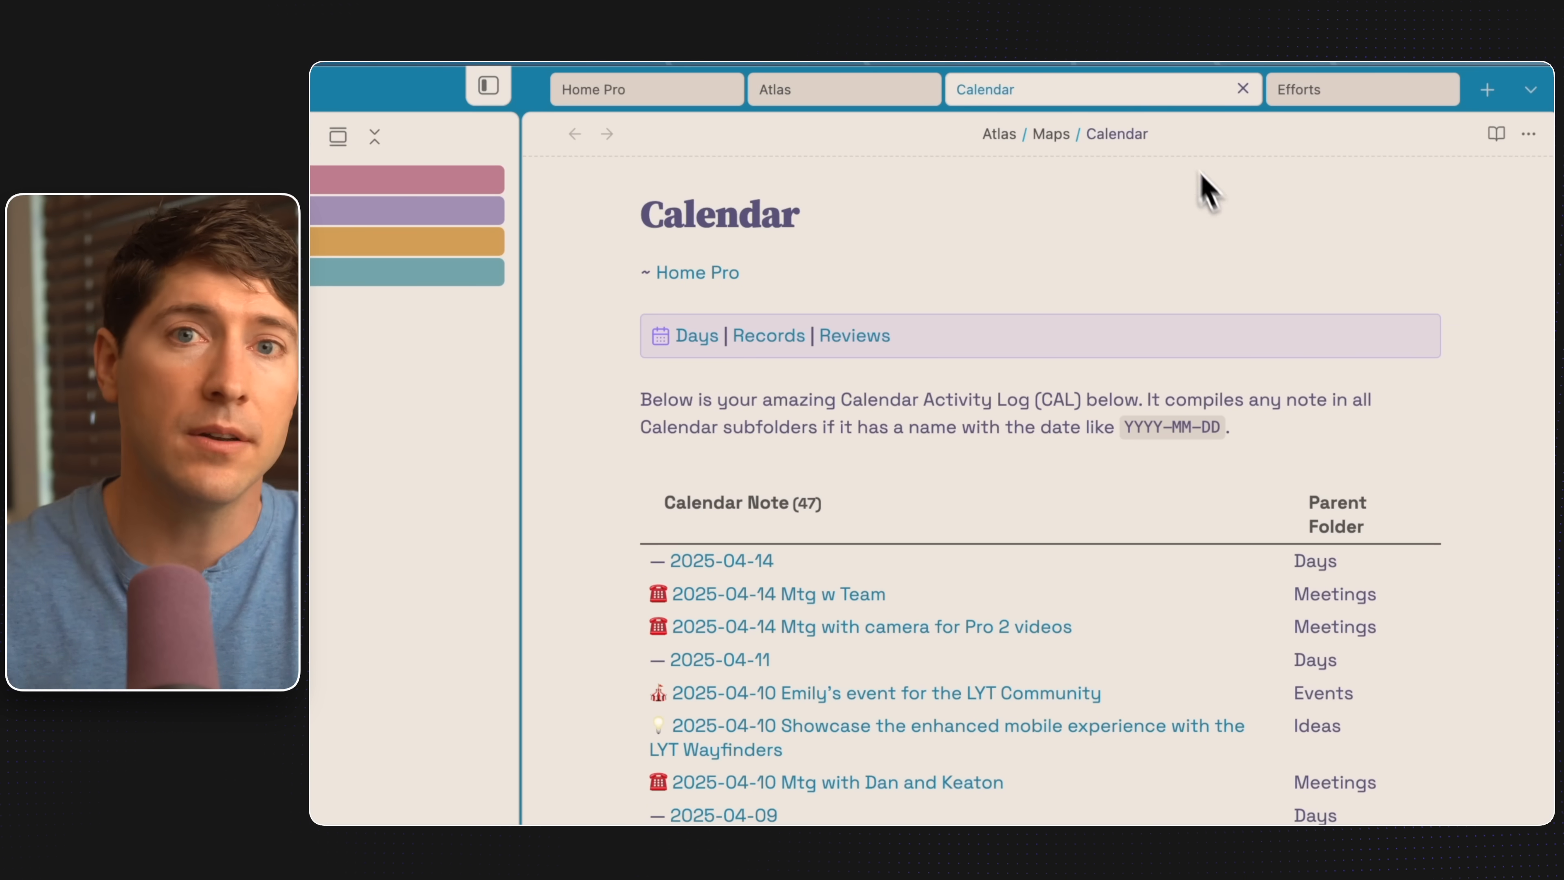
mouse_move(913, 758)
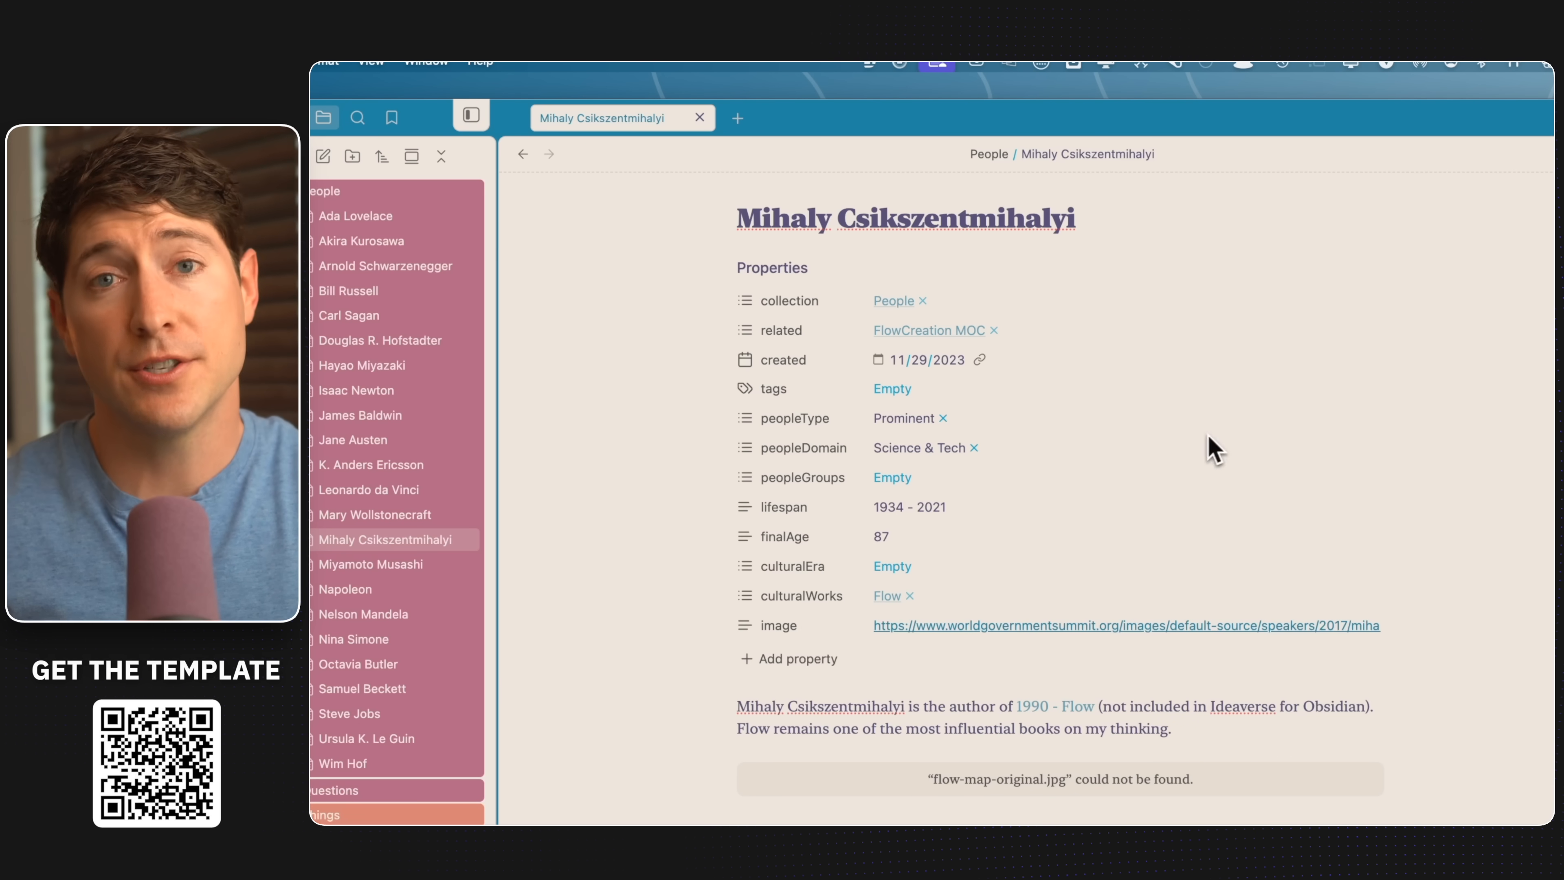
left_click(1394, 249)
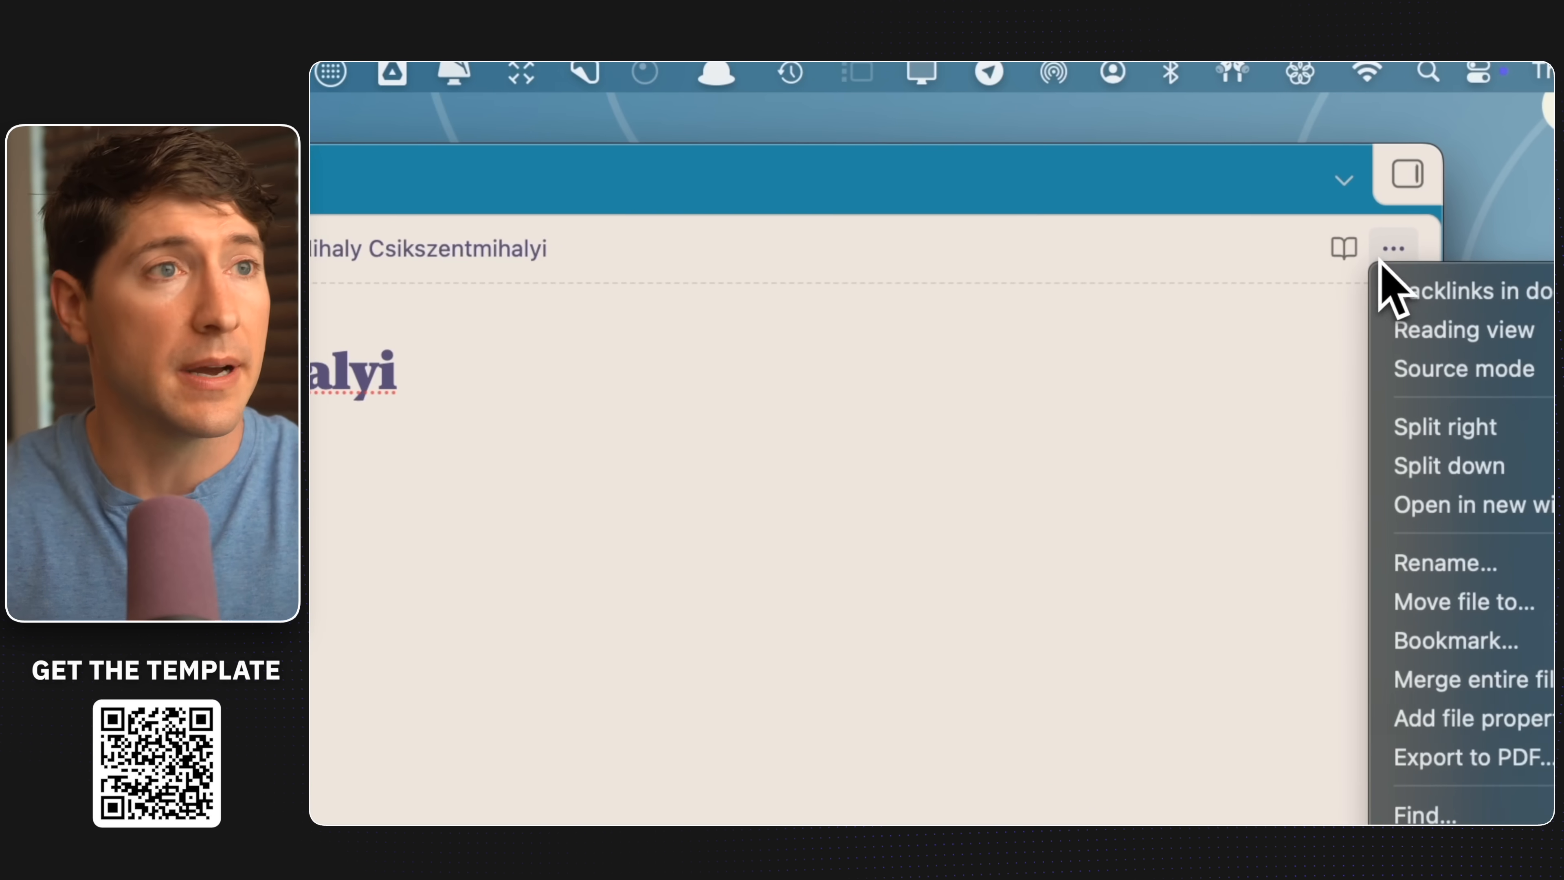
left_click(1454, 640)
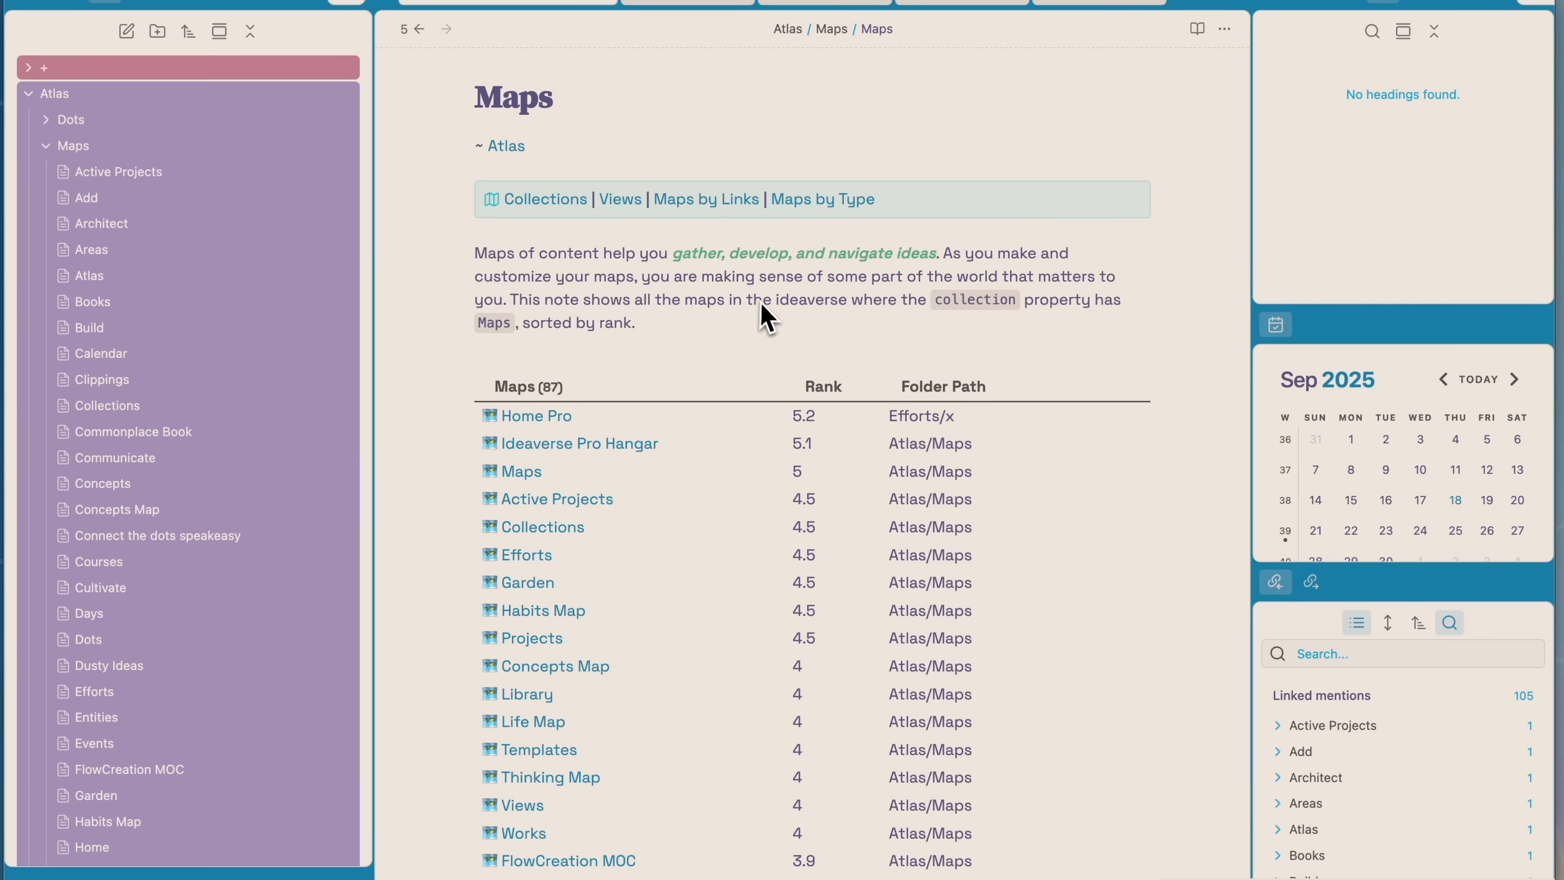
- Navigate from the Maps note through Days to the 2025-03-10 daily note and its Saving These For Later link
scroll("down", 3)
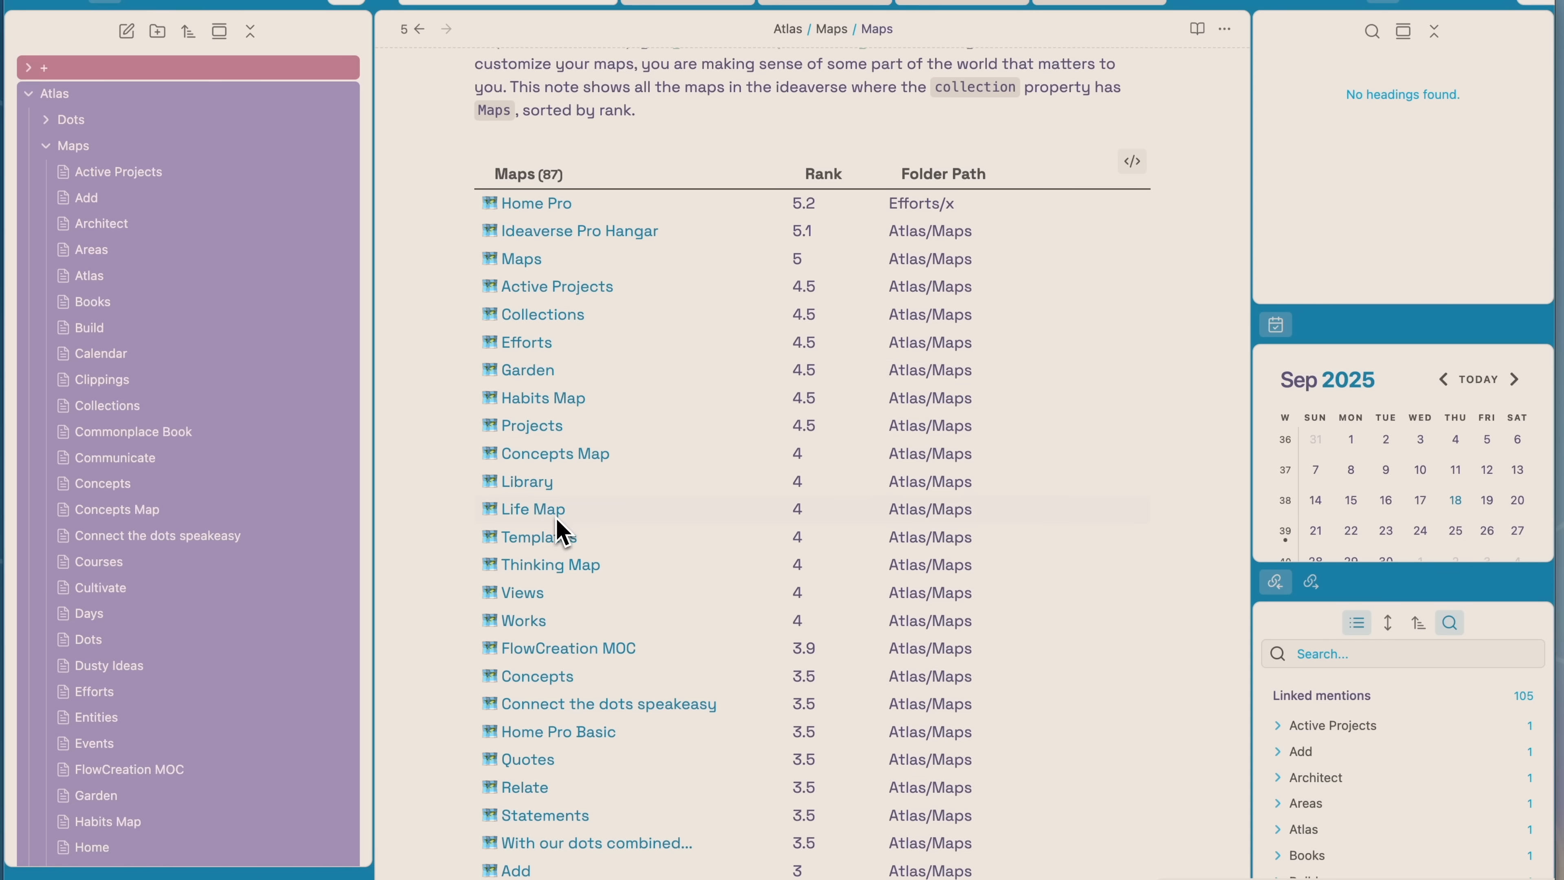
left_click(530, 508)
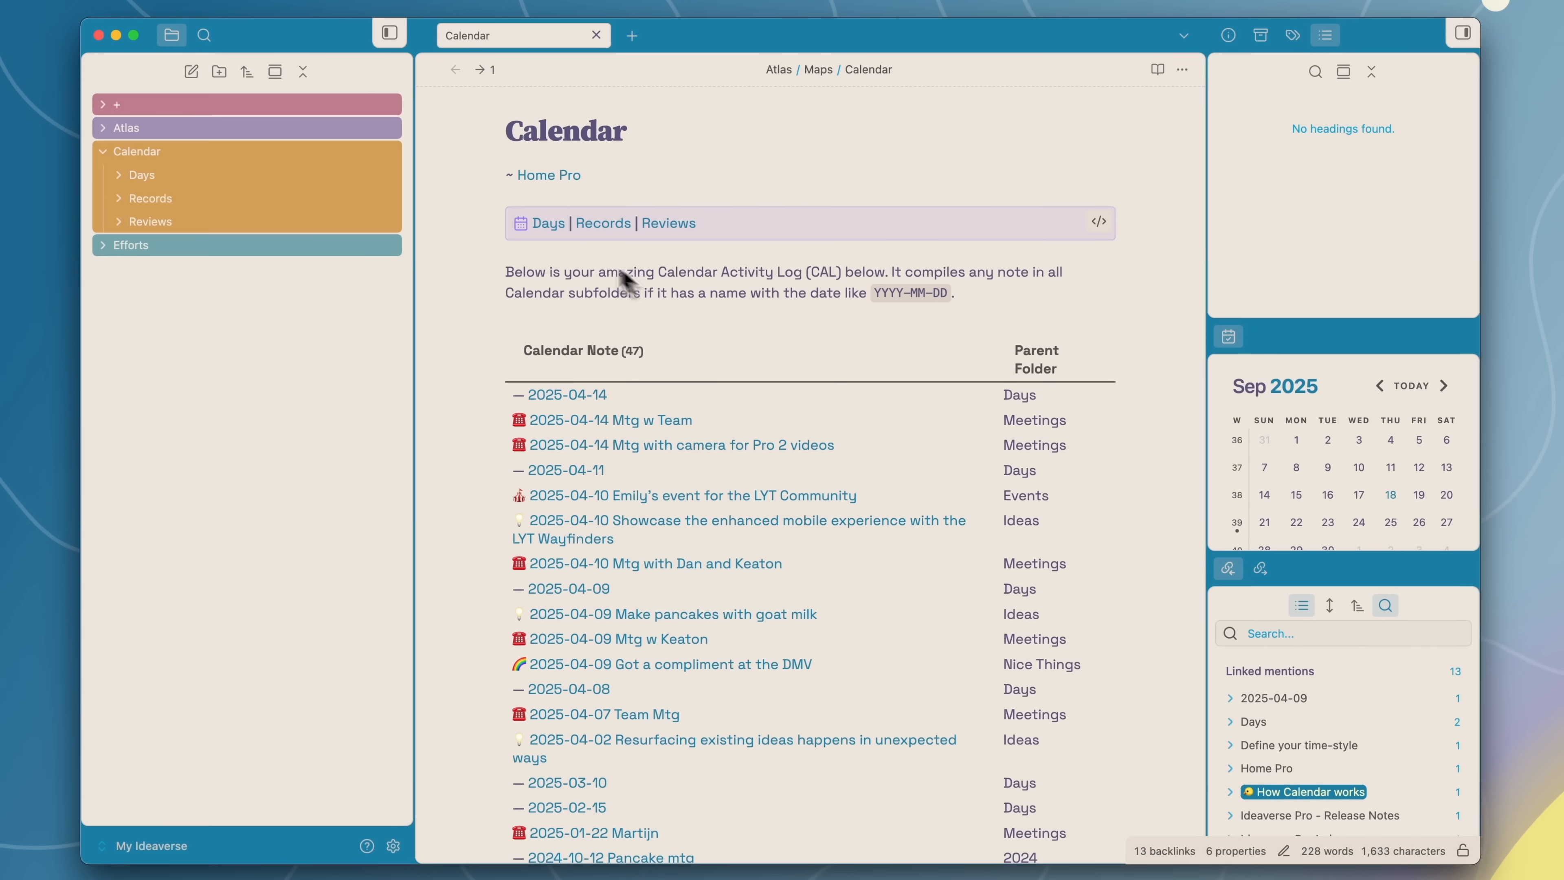
left_click(547, 223)
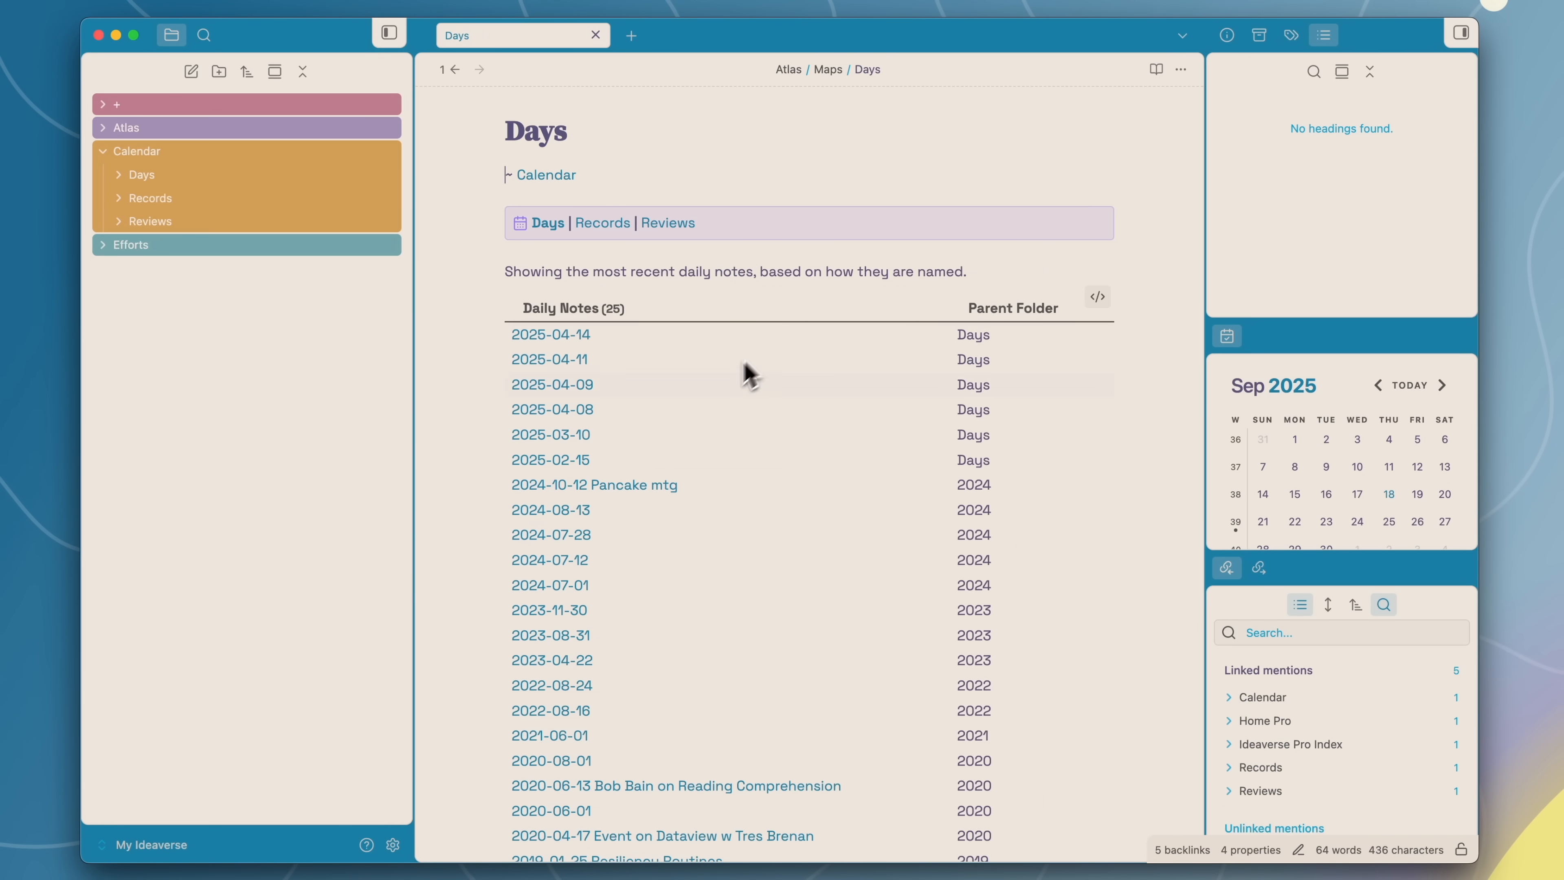
left_click(550, 435)
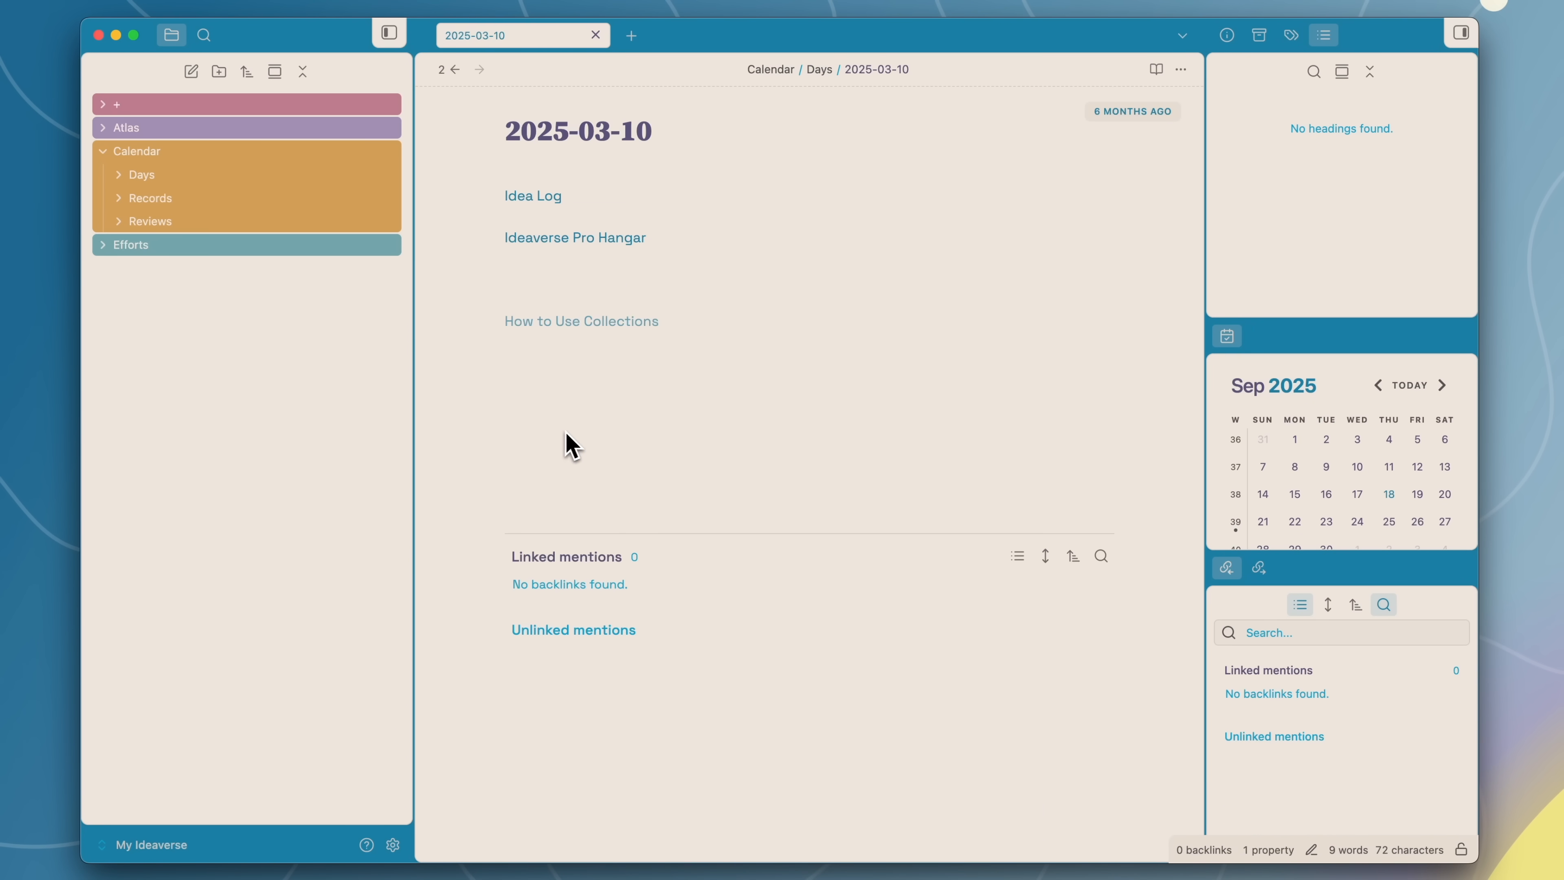
mouse_move(568, 245)
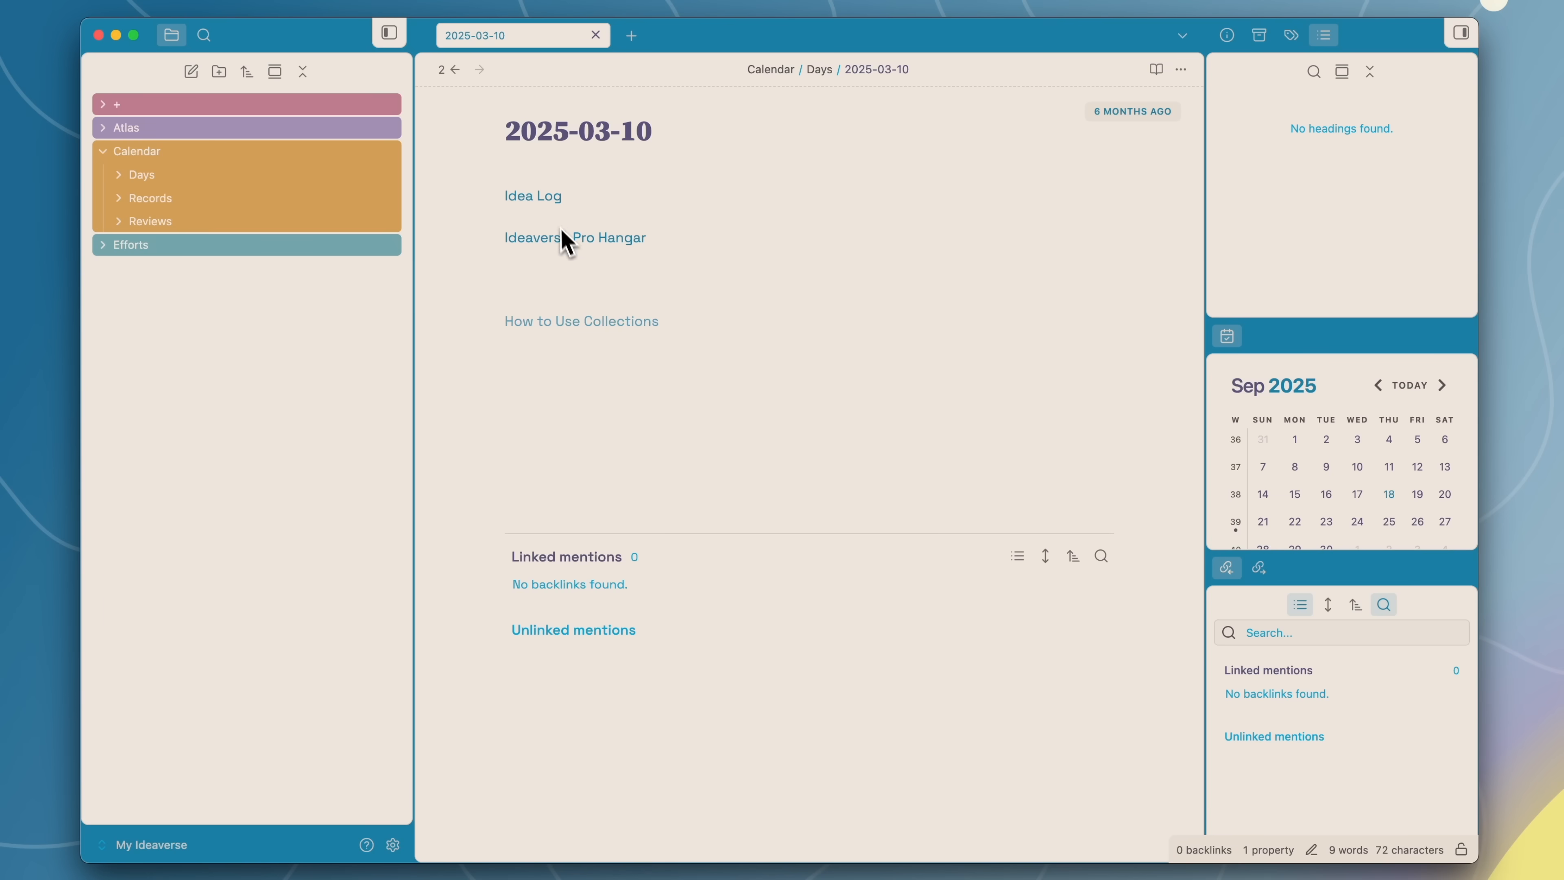
left_click(532, 195)
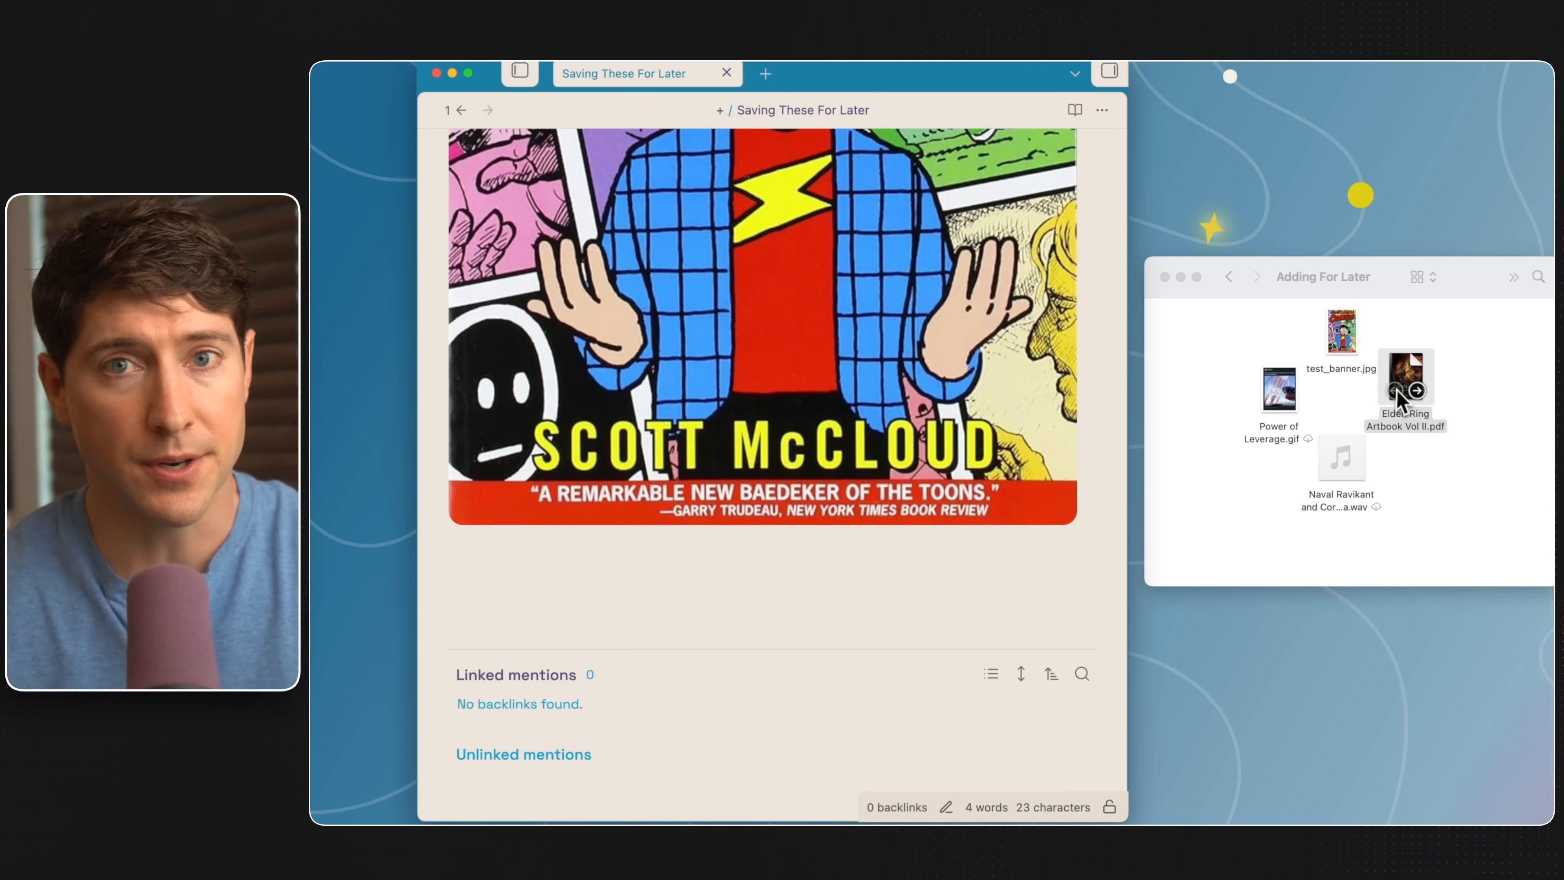
- Add files to the Saving These For Later note and switch to the Things I Like note
double_click(1403, 381)
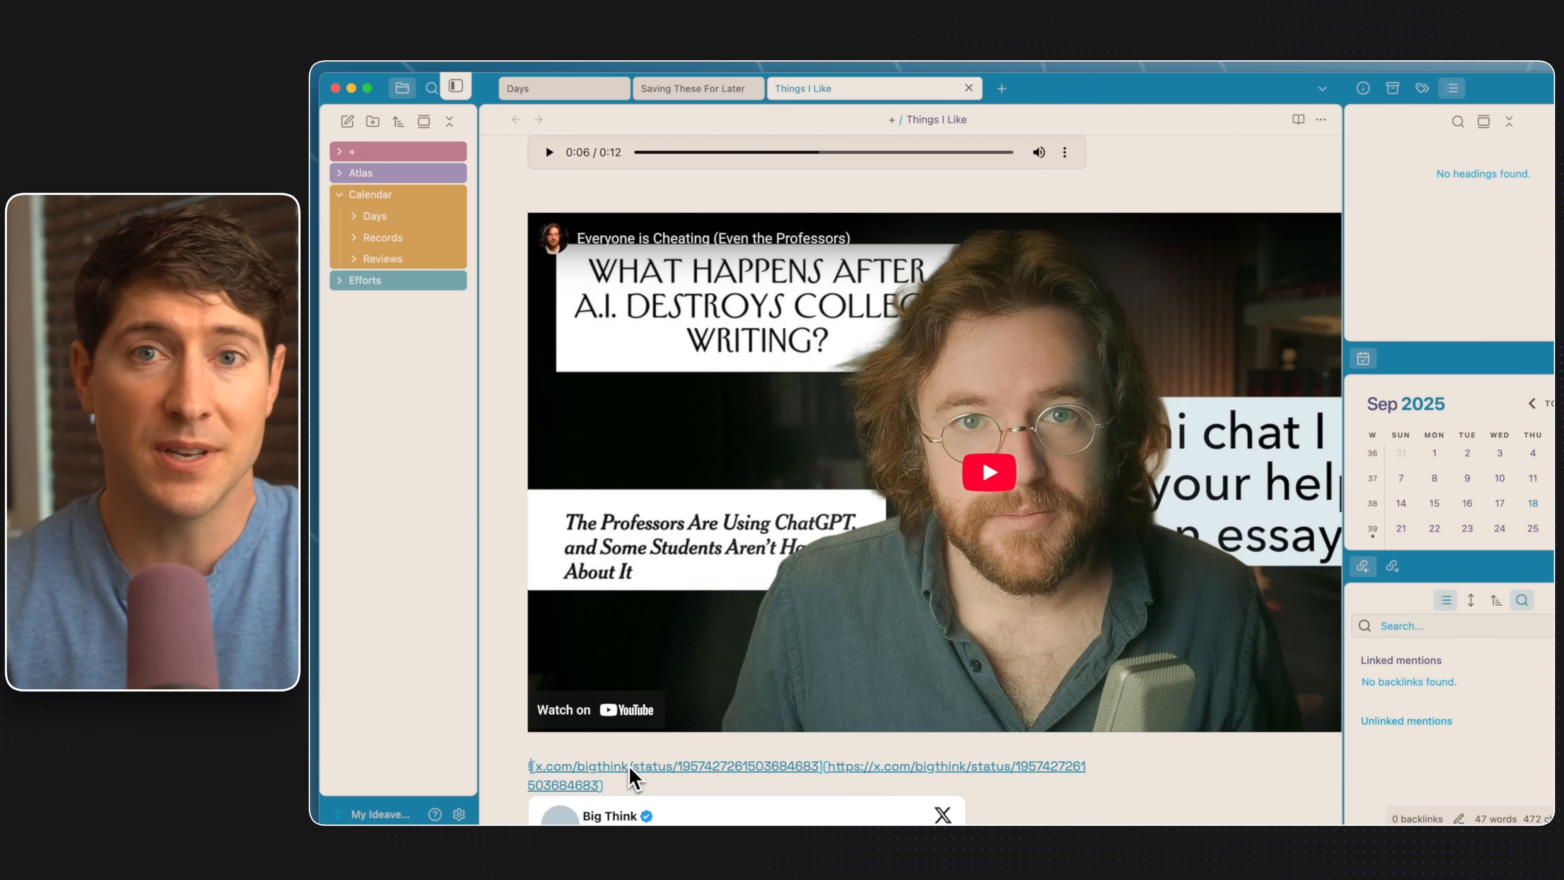
left_click(1000, 88)
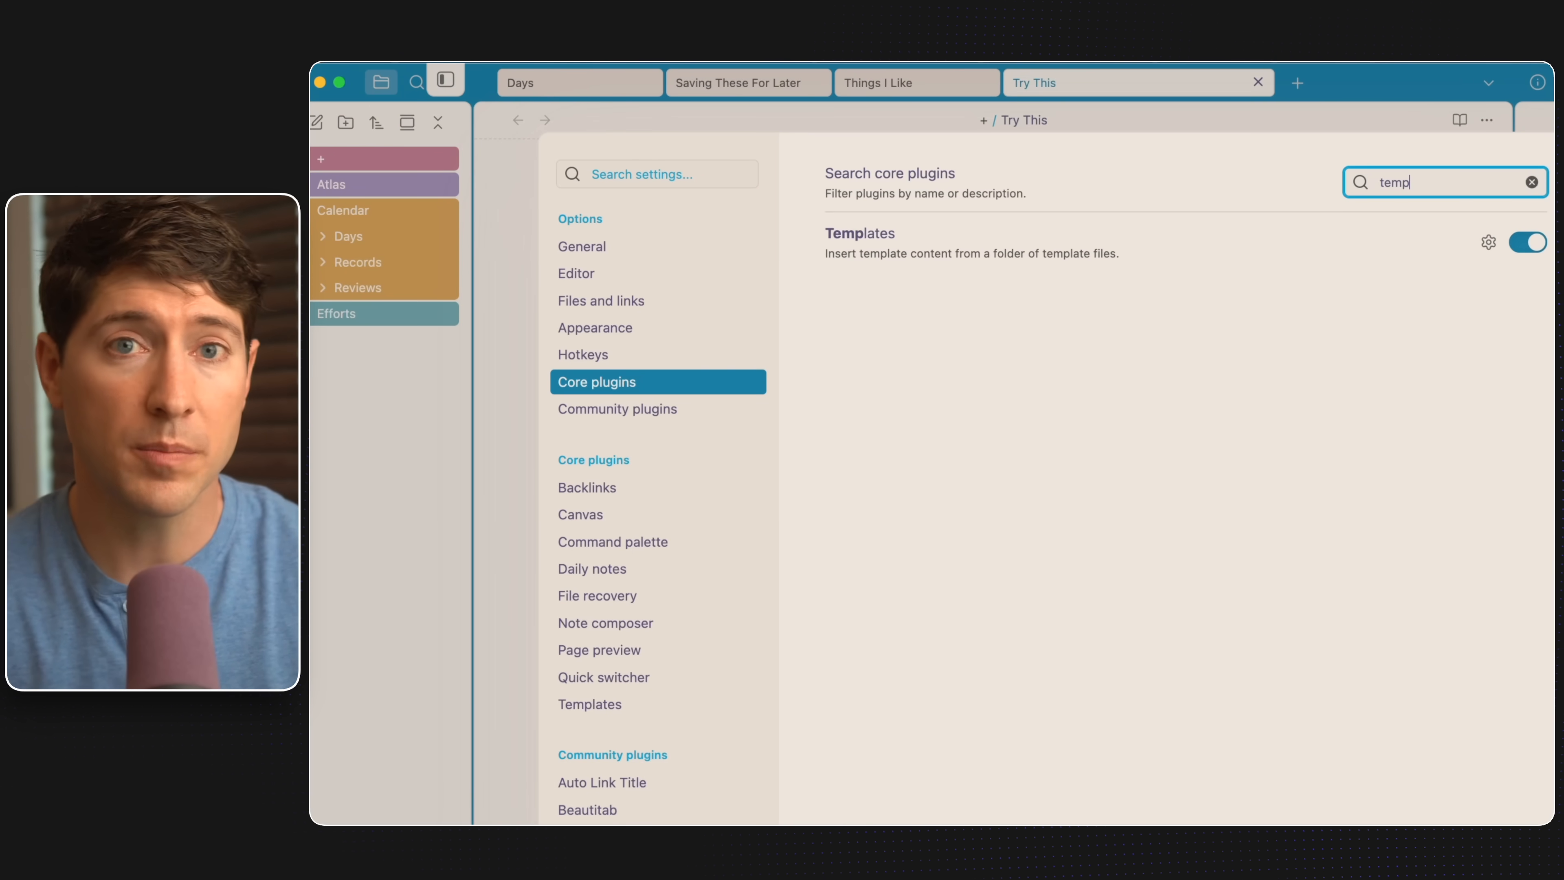
- Insert a template into Atomic Habits and add a new property named favorite
type("insert temp")
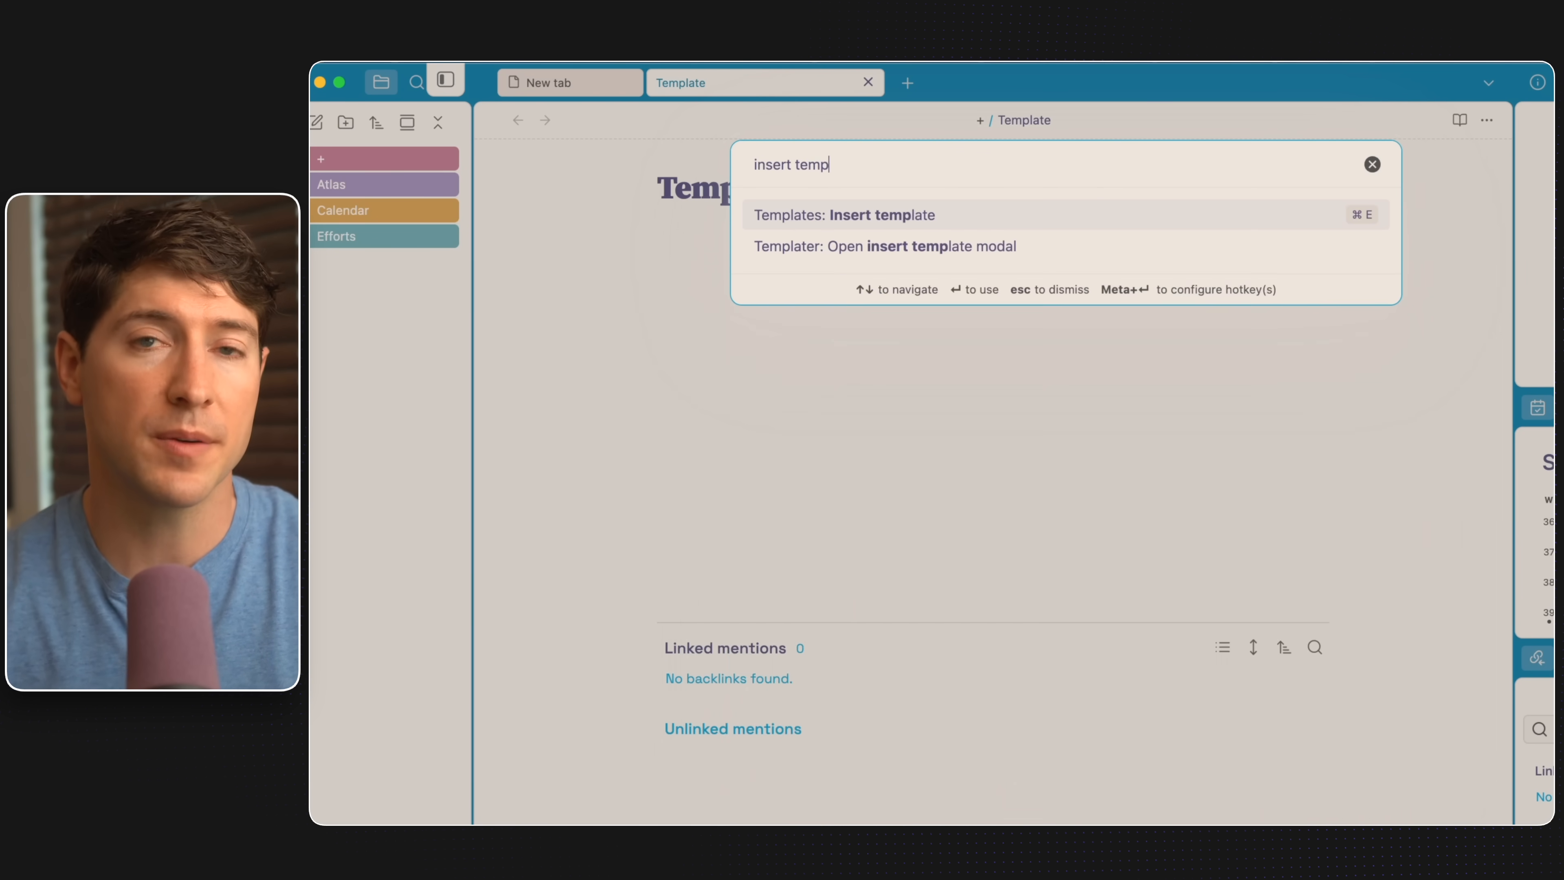
left_click(845, 214)
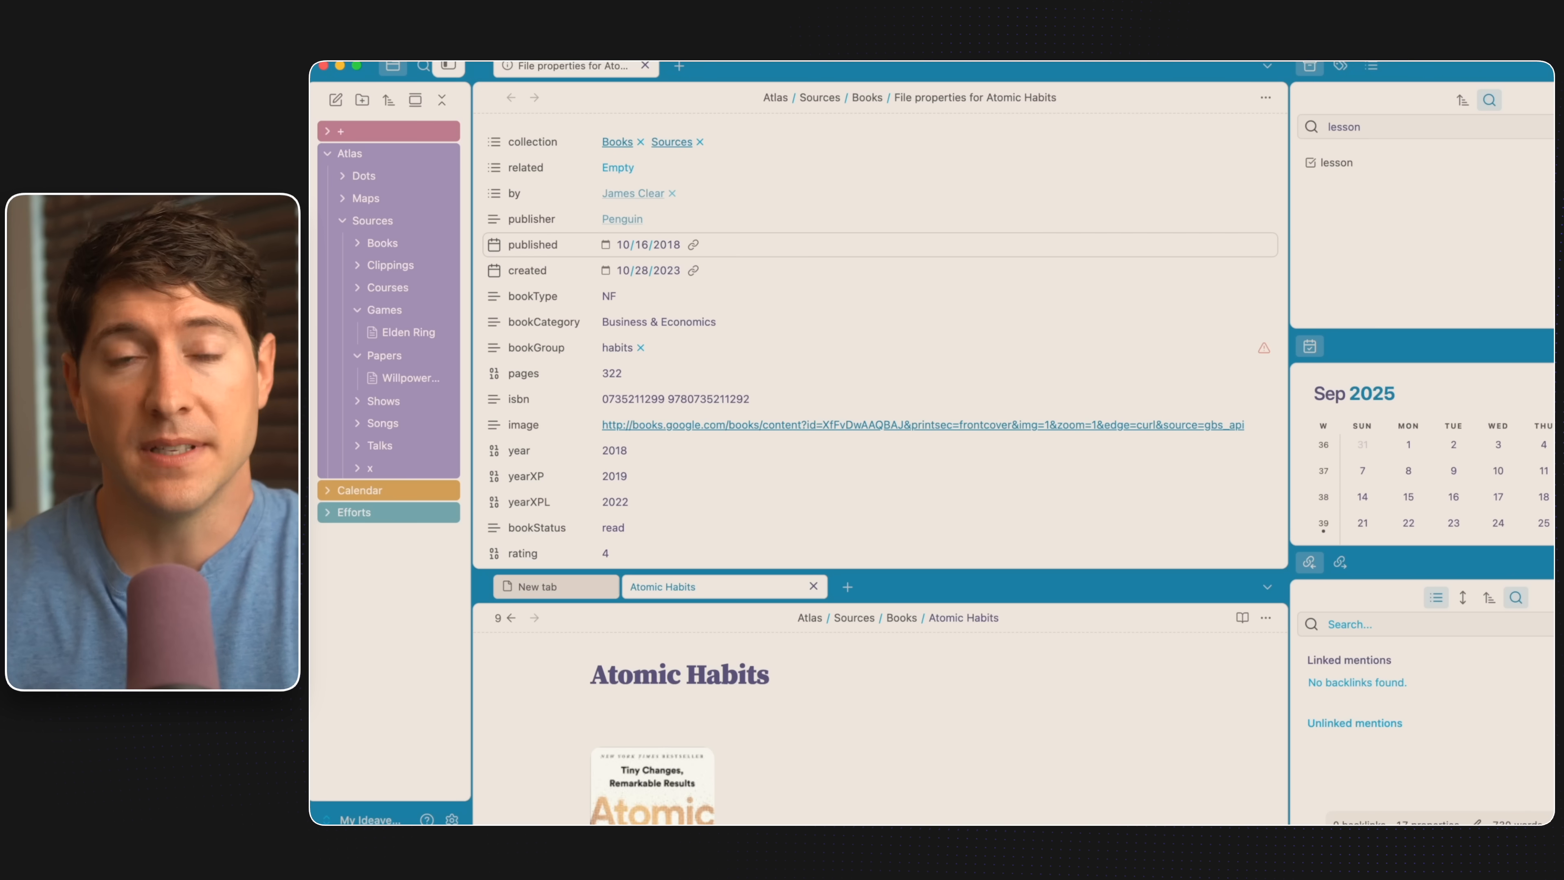
type("fav")
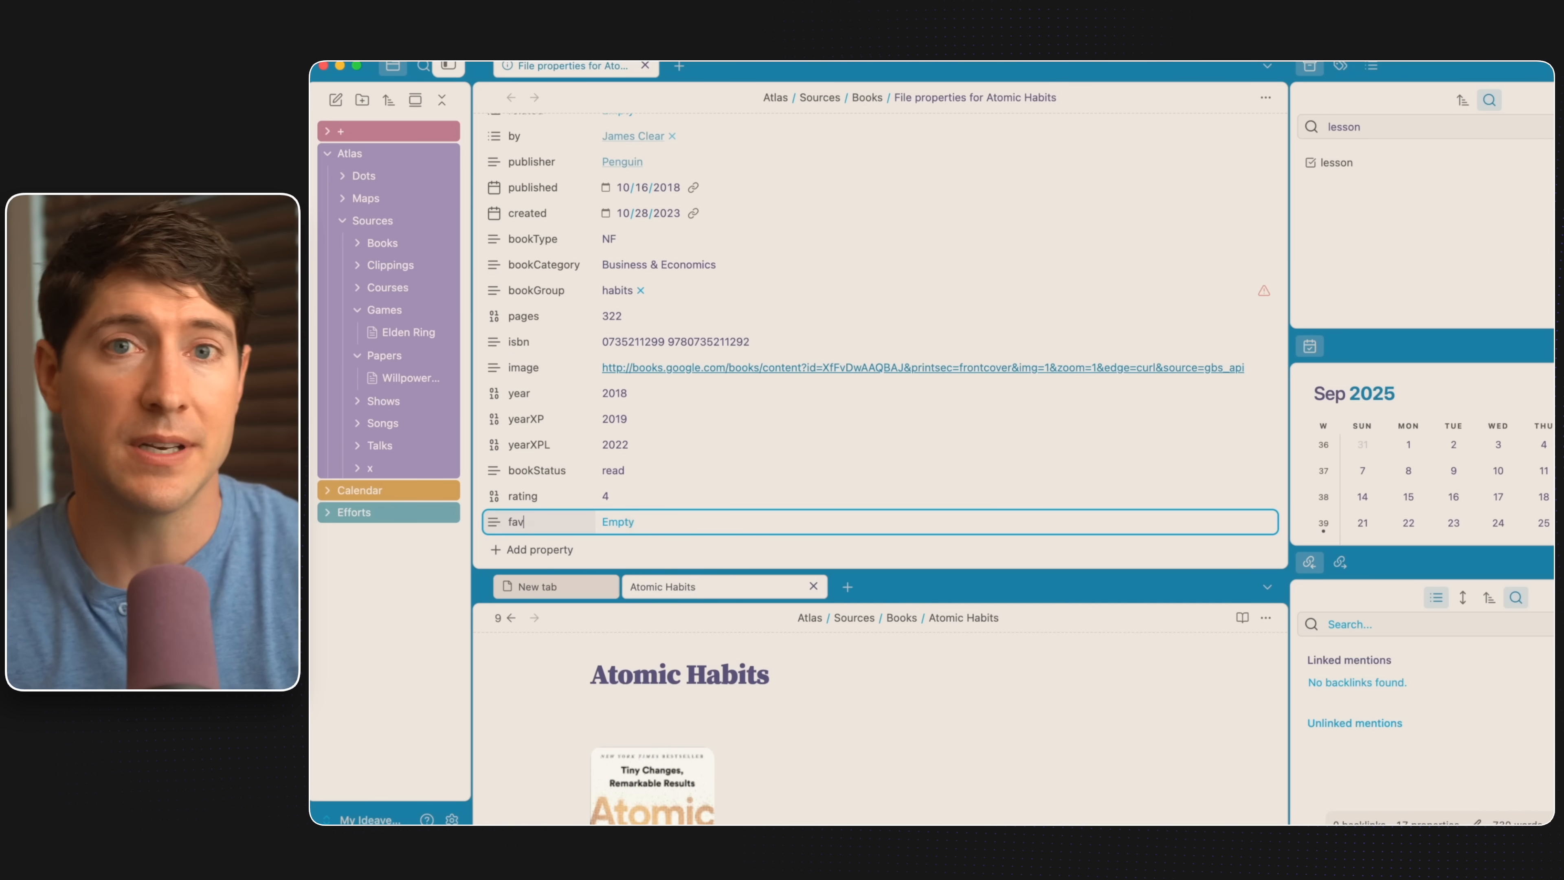
type("orite")
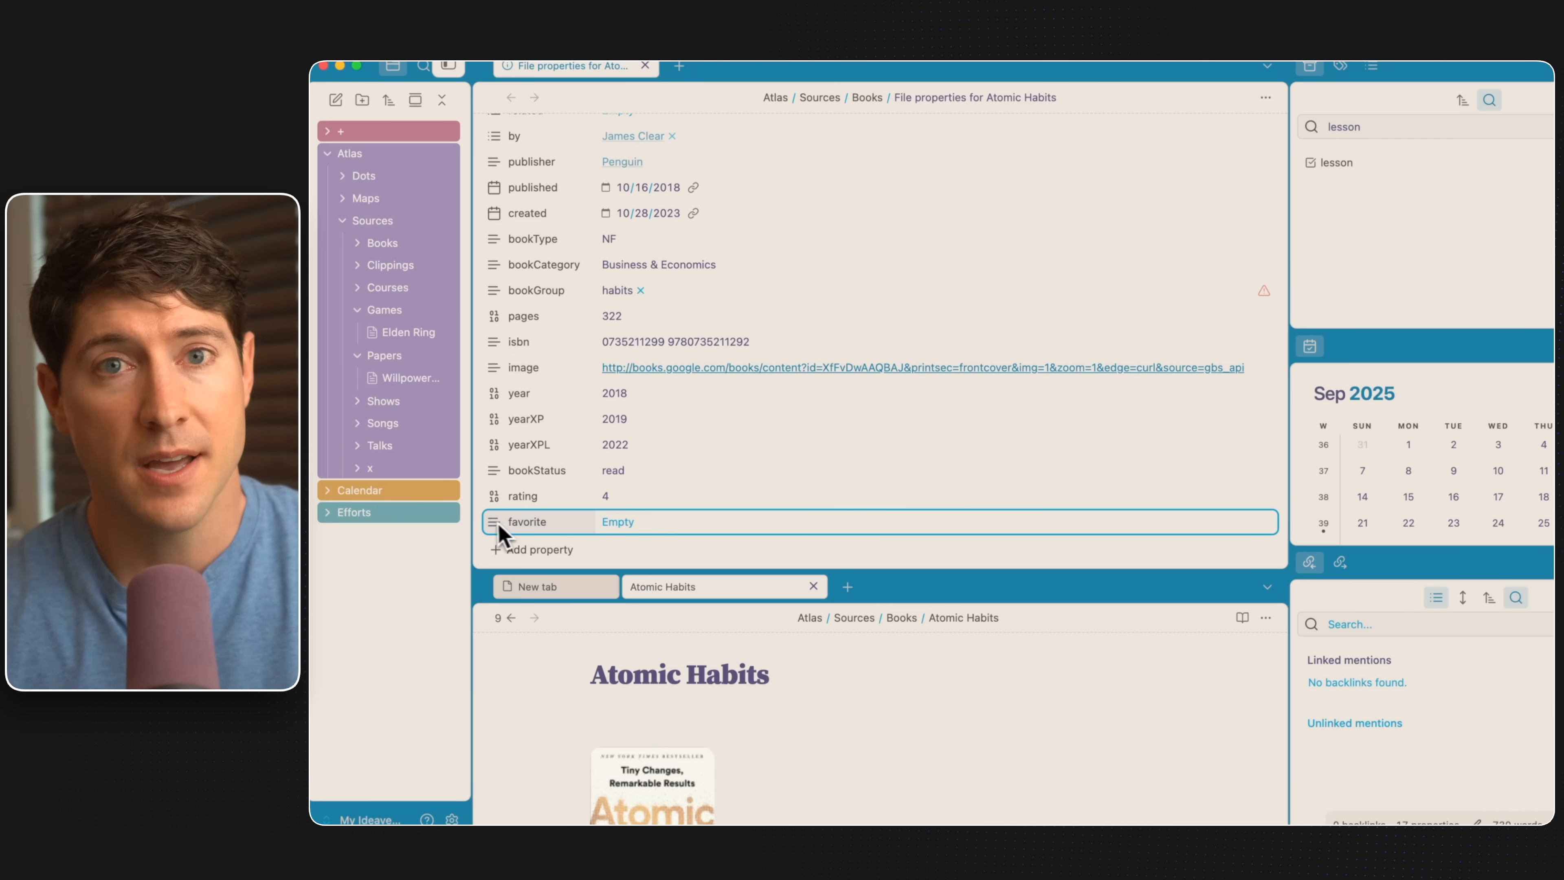
right_click(529, 520)
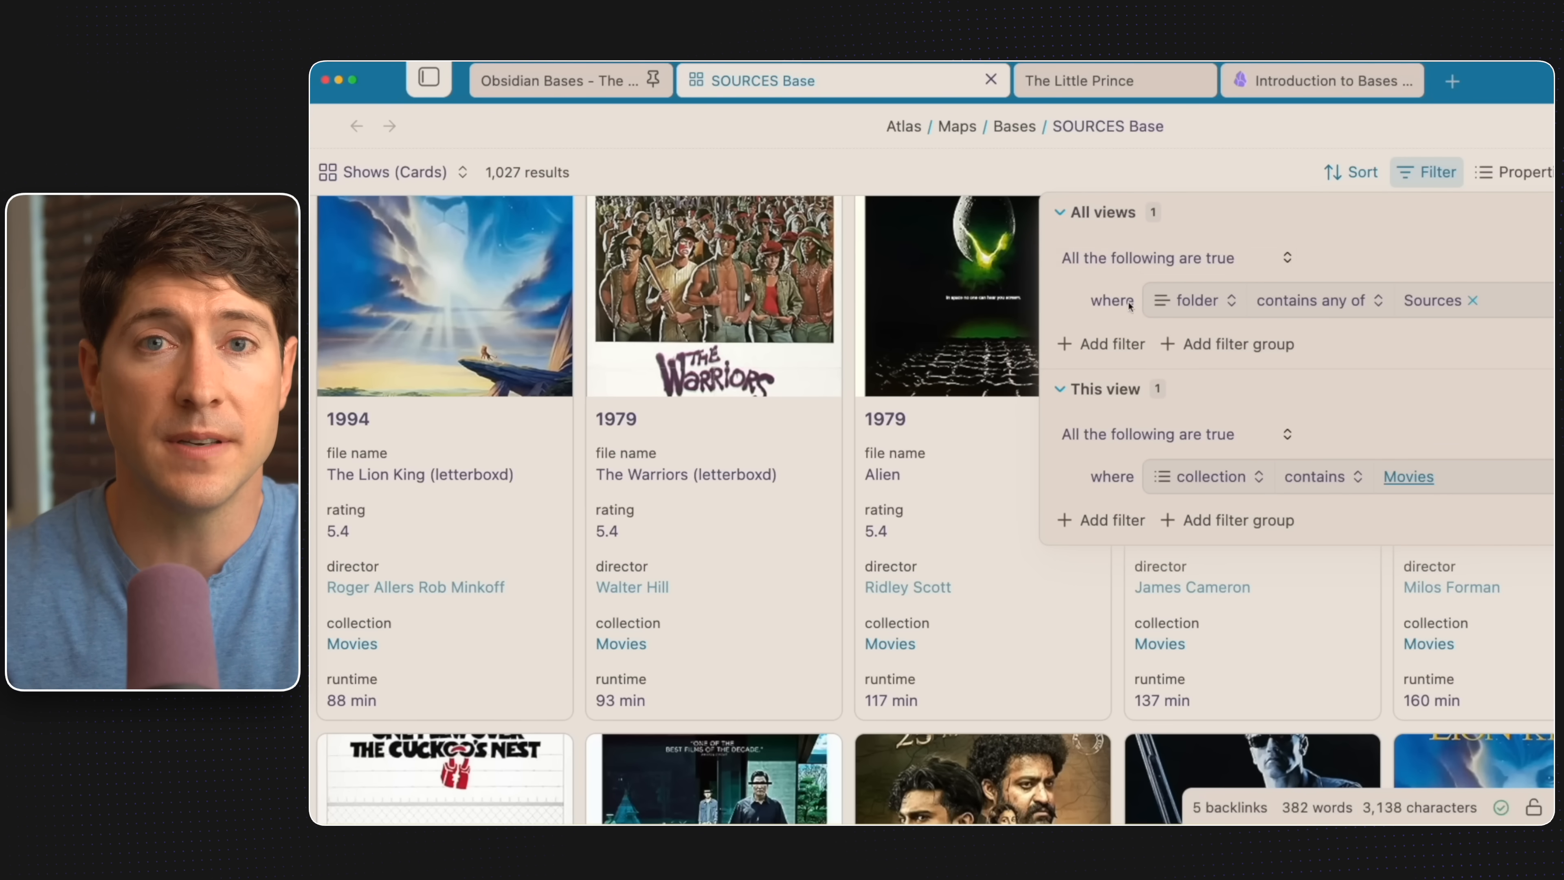
- Select the How big is the canvas? card in the Obsidian Canvas MOC
left_click(1192, 301)
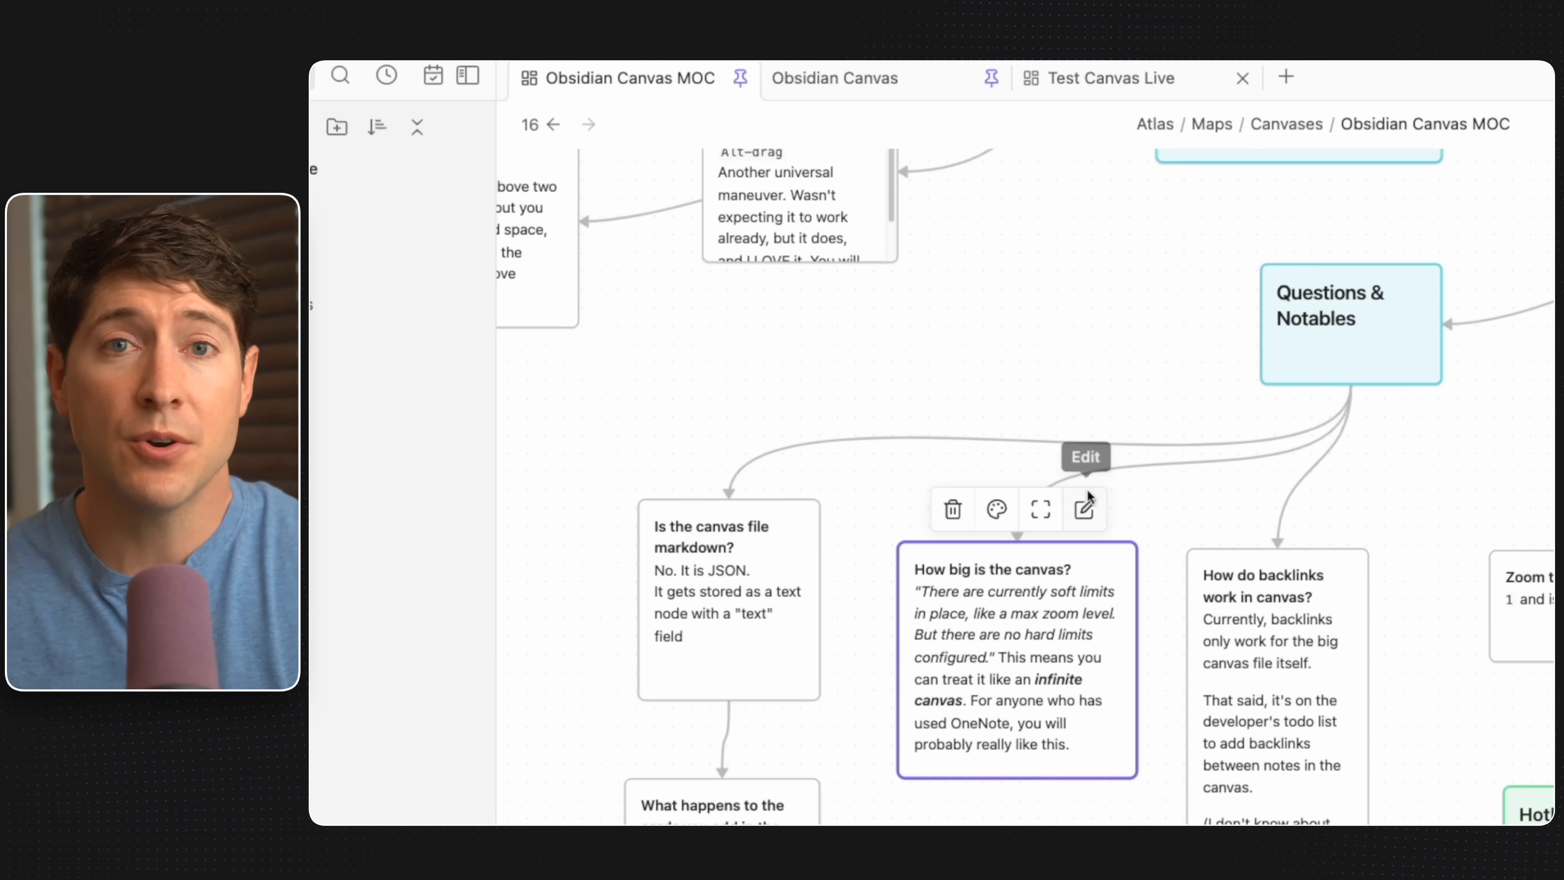
mouse_move(737, 150)
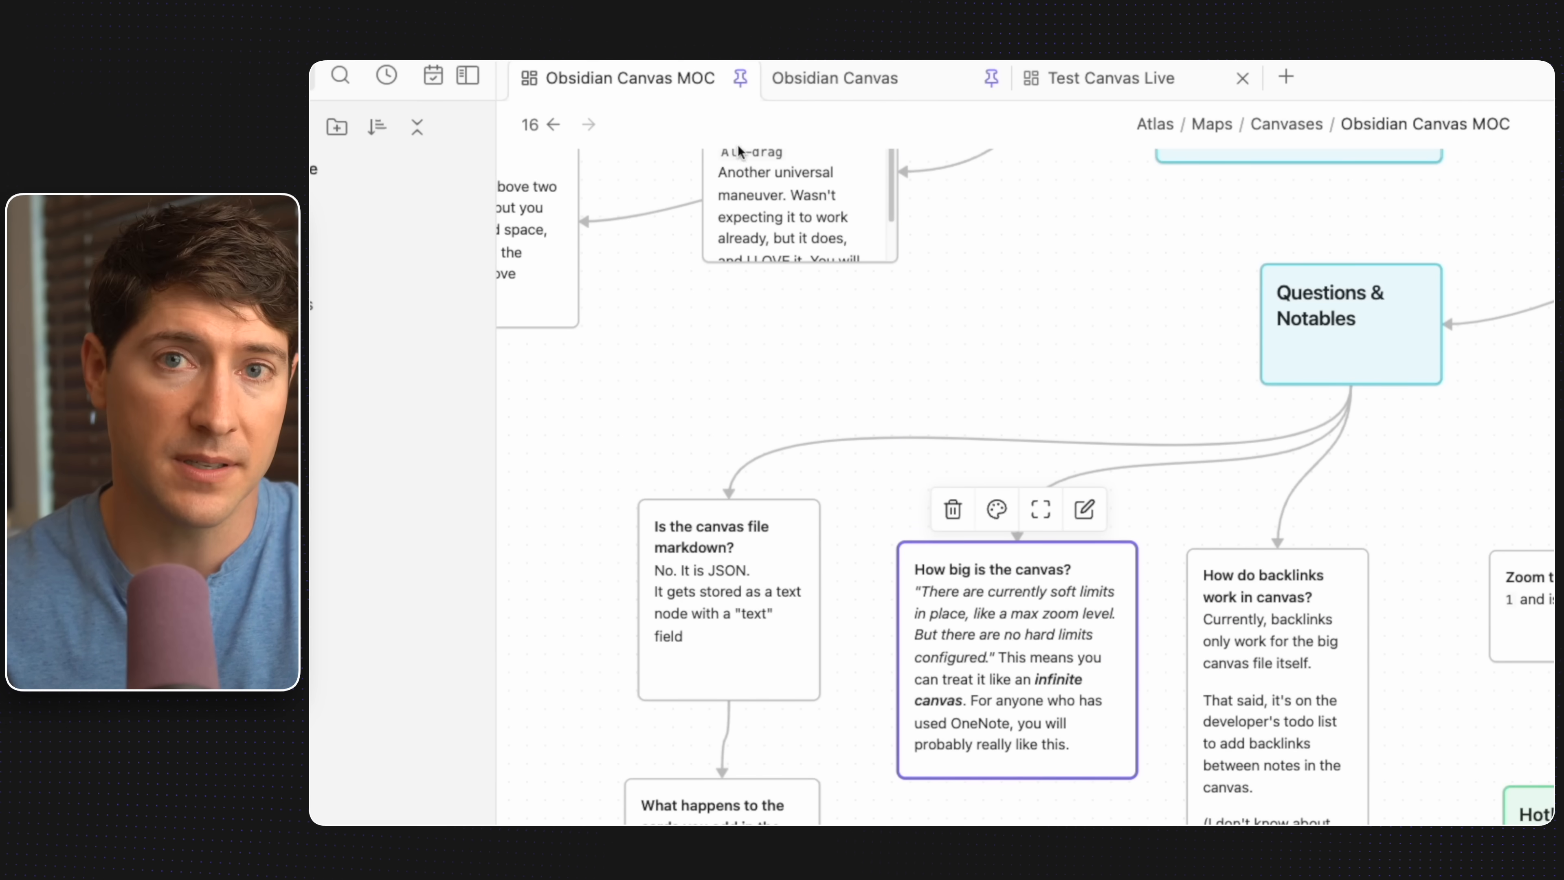